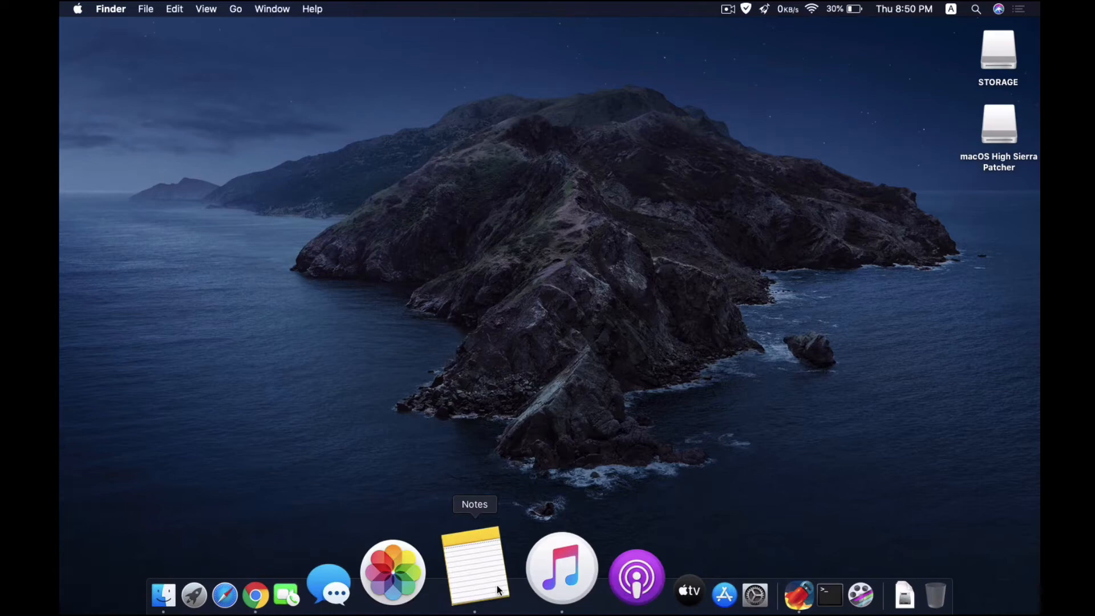
# Launch Google Chrome to load the macOS High Sierra App Store page
pyautogui.click(474, 566)
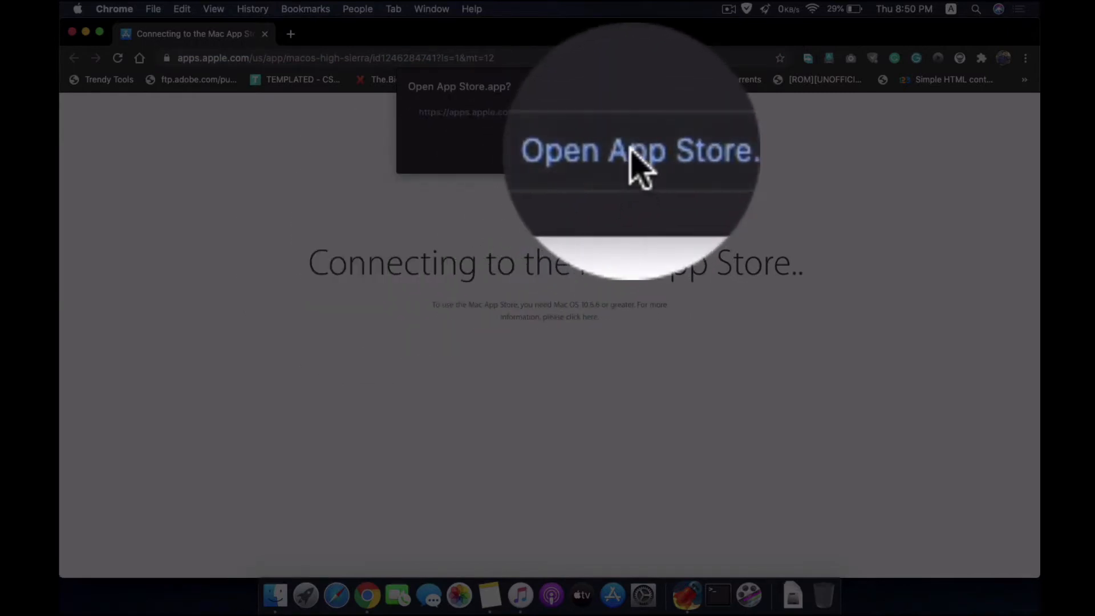
# Open the macOS High Sierra listing in App Store and bring it to the front
pyautogui.click(637, 150)
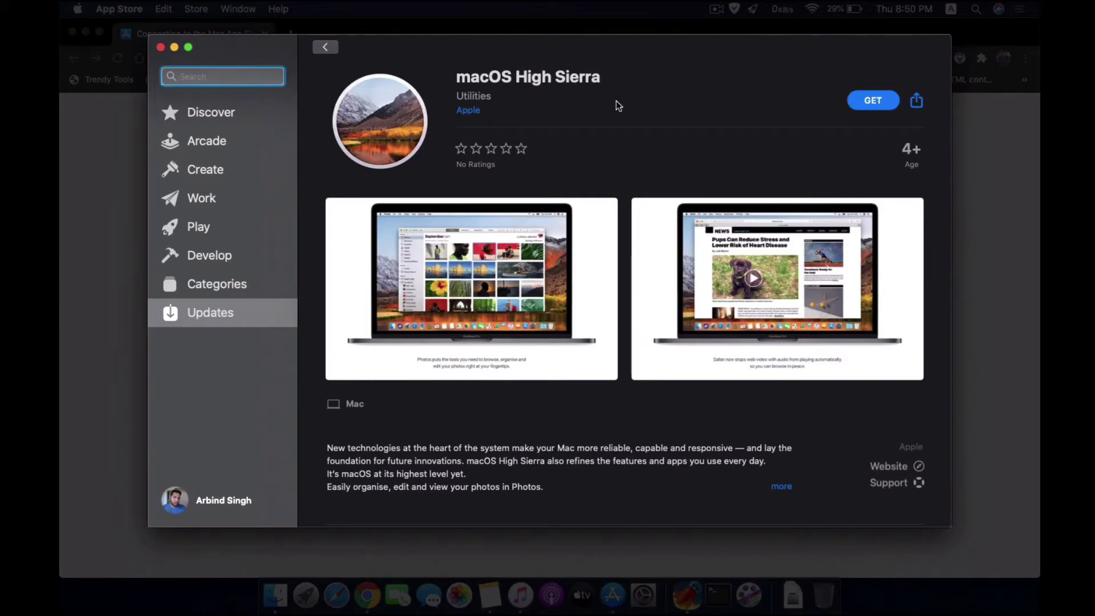
pyautogui.click(221, 76)
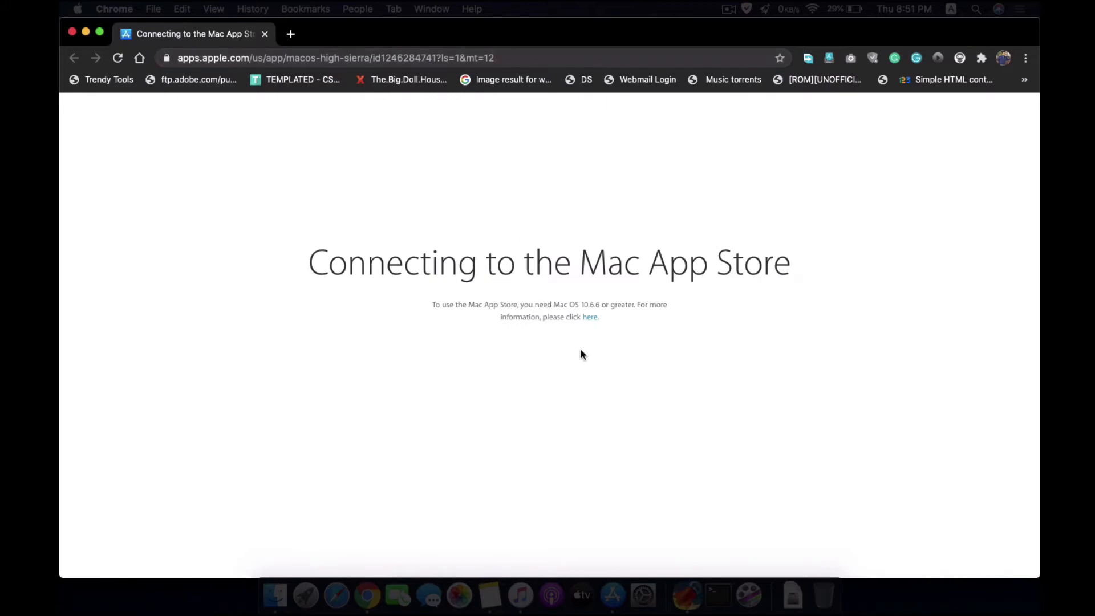
pyautogui.click(590, 316)
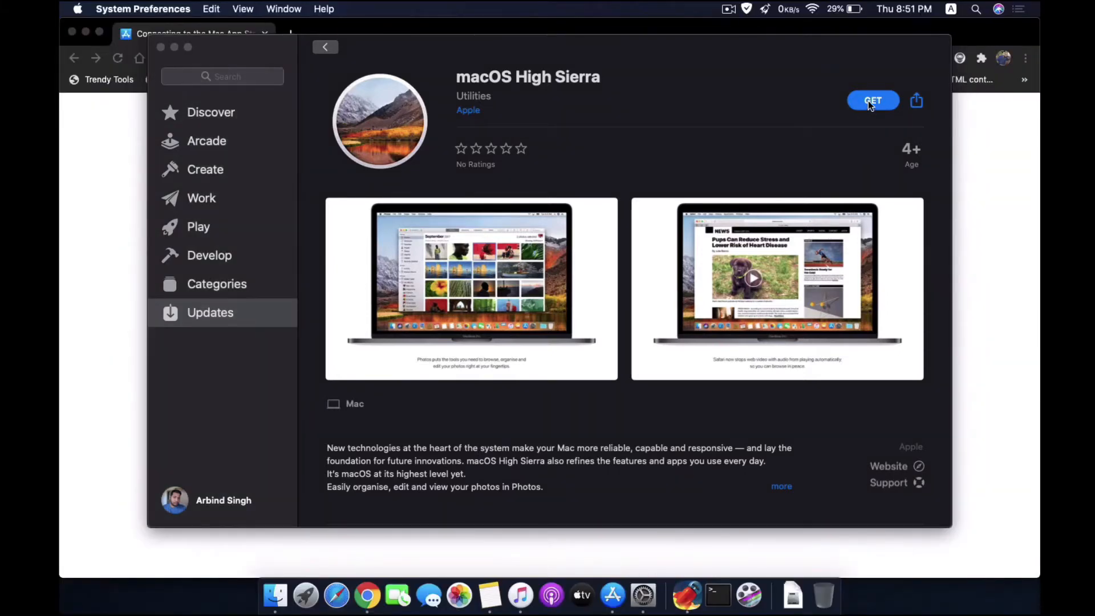
# Request the High Sierra download and confirm downloading macOS High Sierra 10.13.6
pyautogui.click(872, 100)
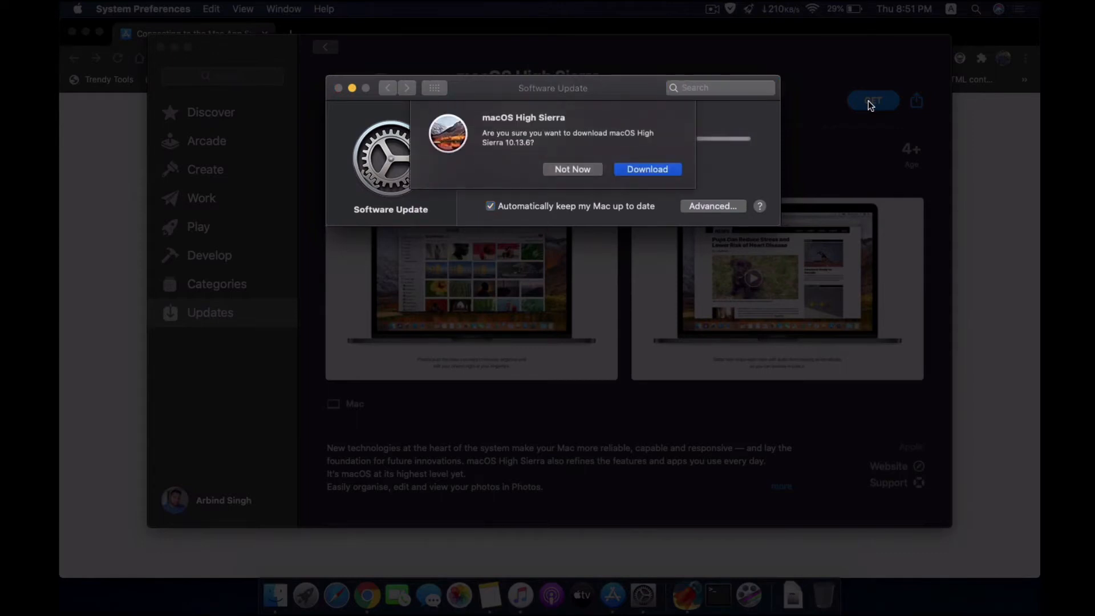
pyautogui.moveTo(649, 152)
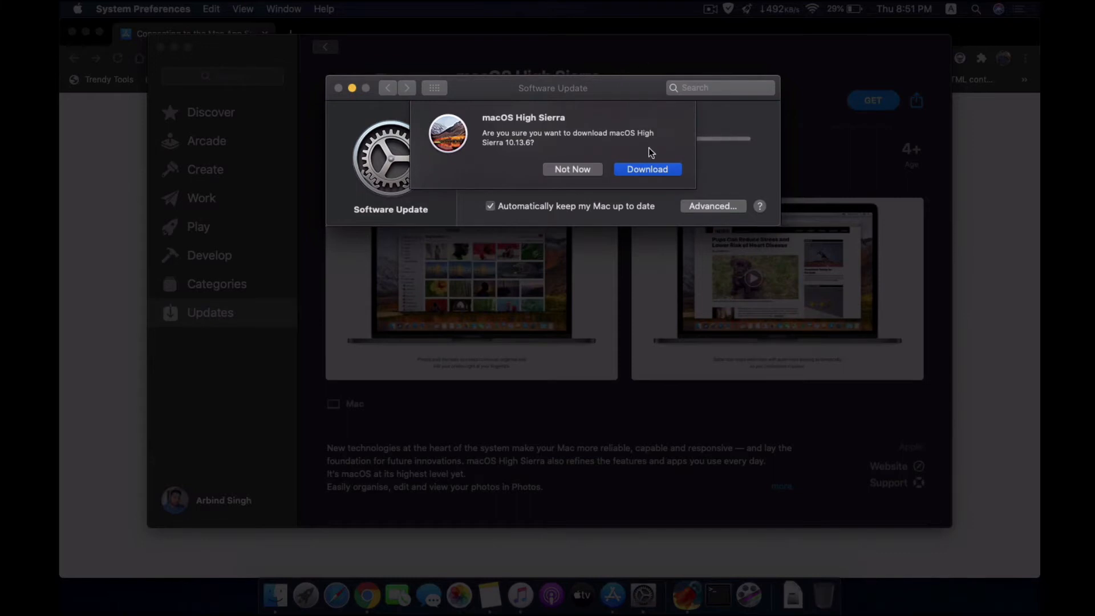
pyautogui.click(647, 169)
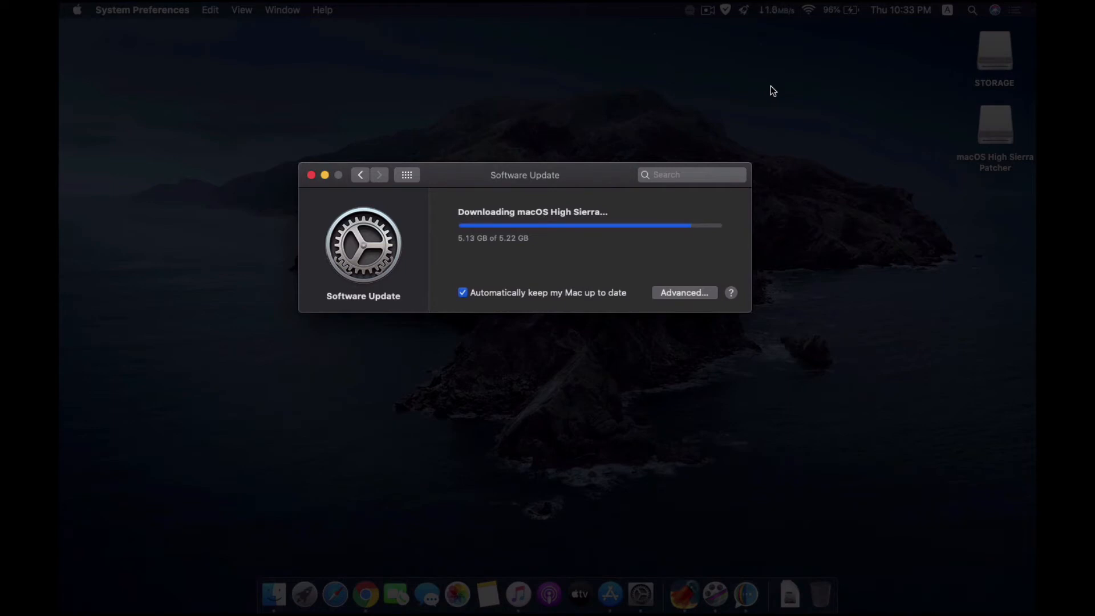
pyautogui.moveTo(626, 255)
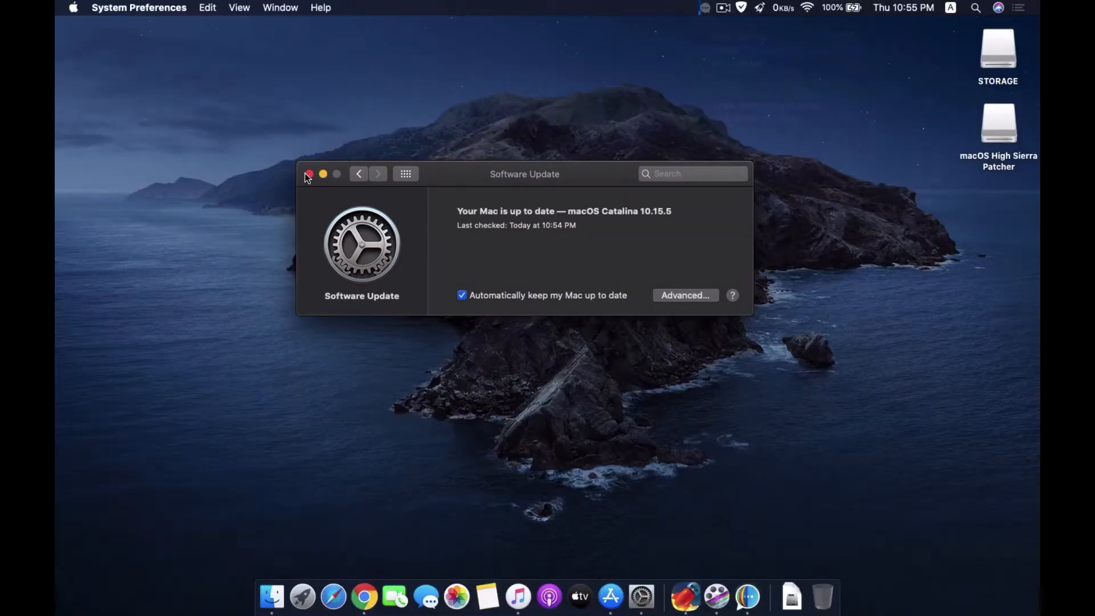
# Close the Software Update preferences window
pyautogui.click(307, 174)
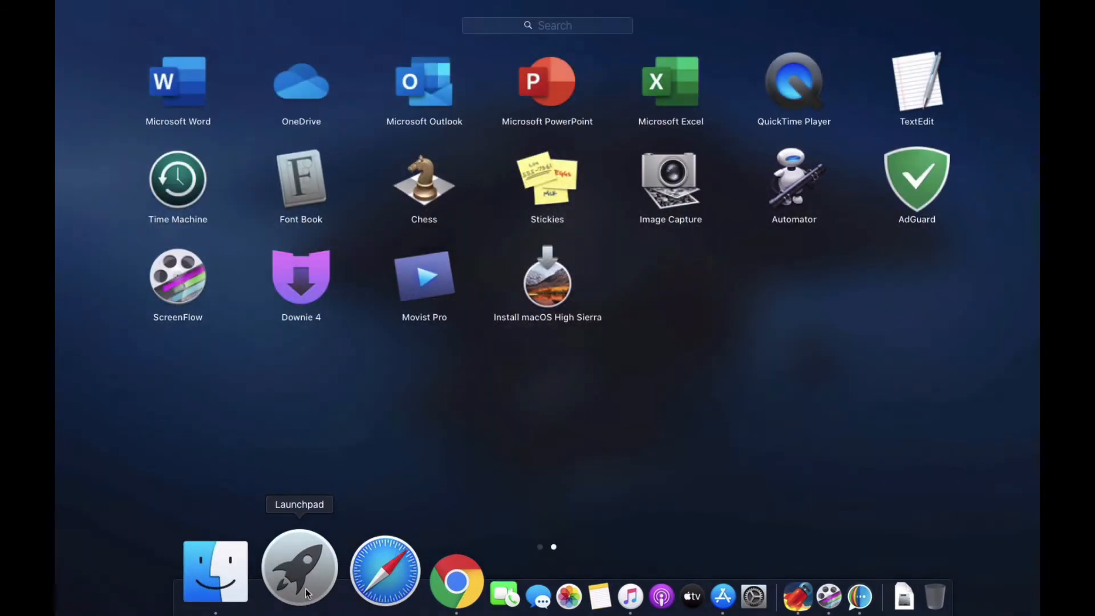
pyautogui.moveTo(559, 366)
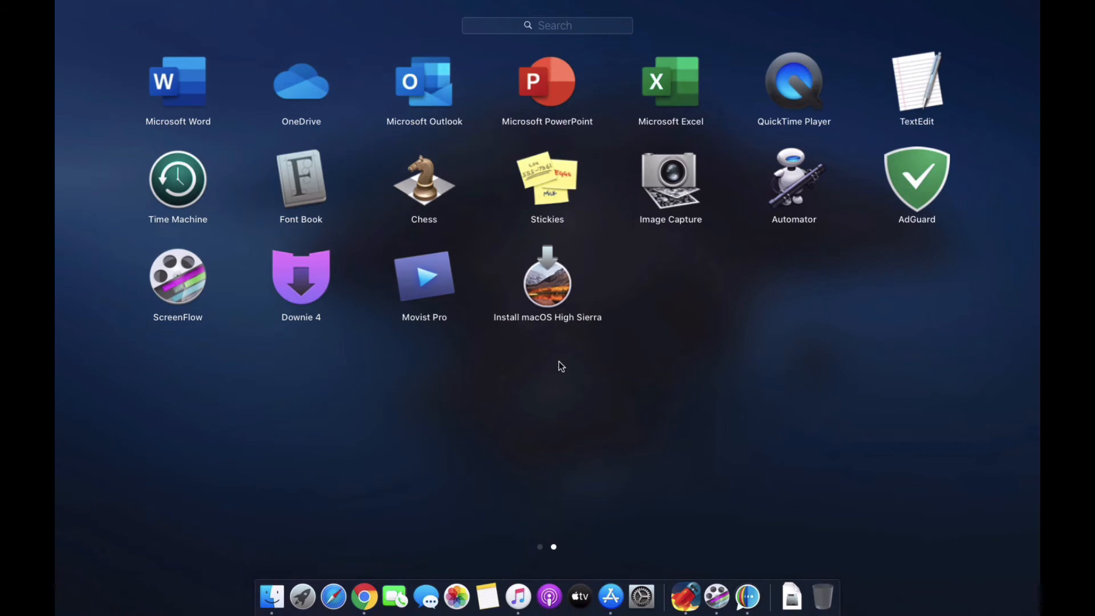
pyautogui.moveTo(646, 304)
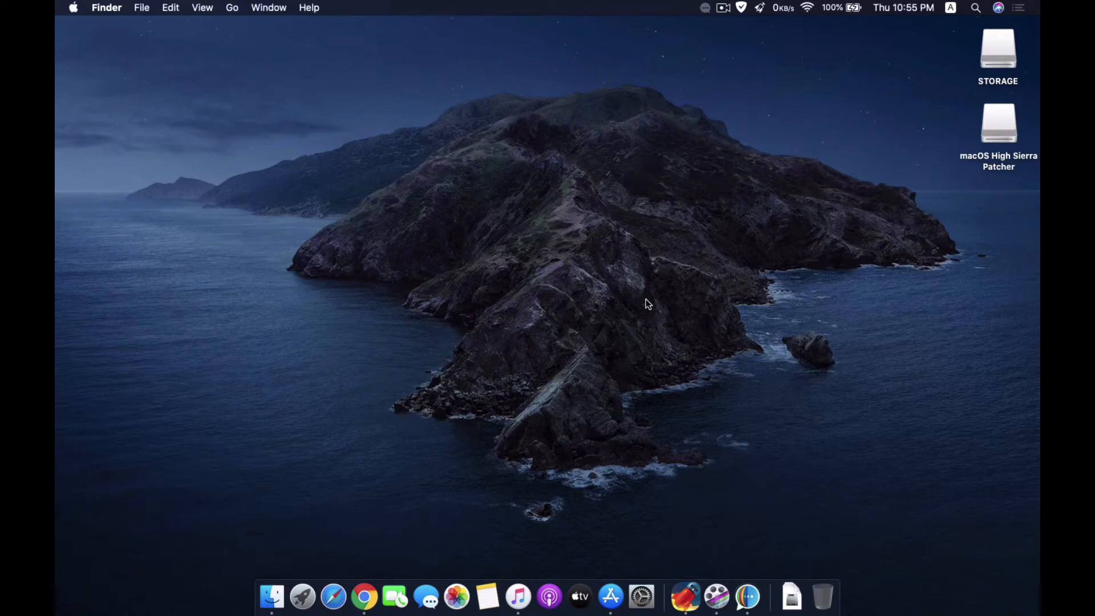
# Eject the macOS High Sierra Patcher volume, mount the USB drive, and launch Disk Utility
pyautogui.click(998, 124)
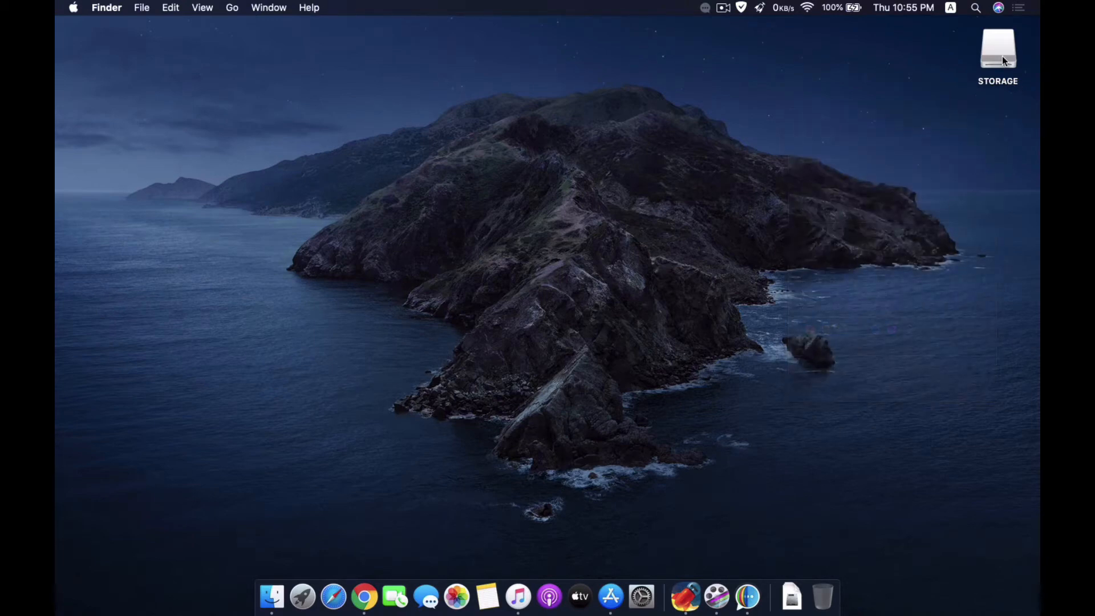
pyautogui.click(997, 50)
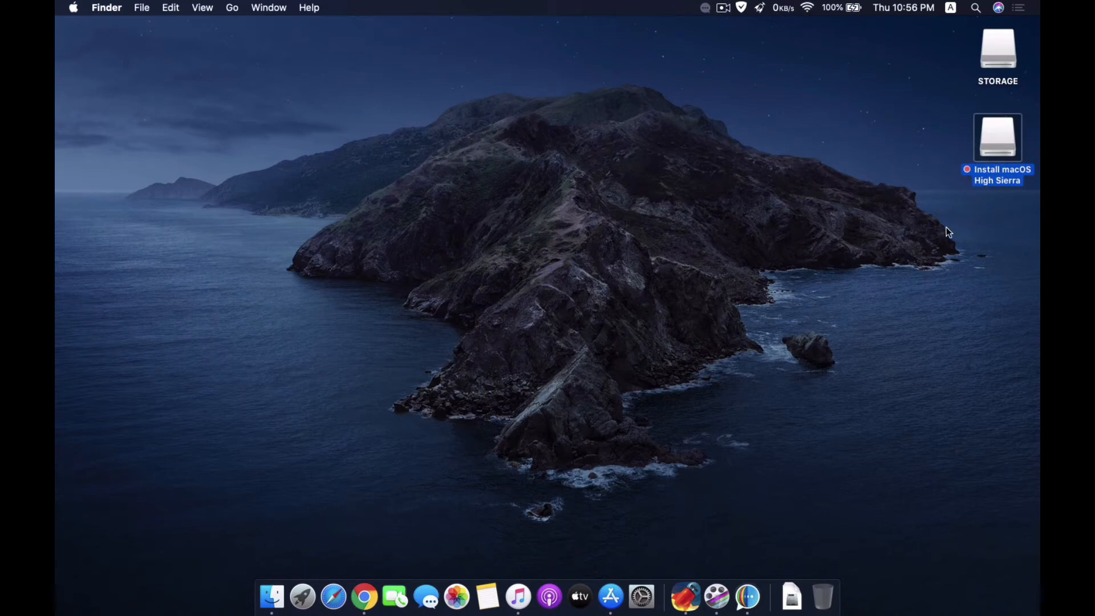
pyautogui.moveTo(1024, 123)
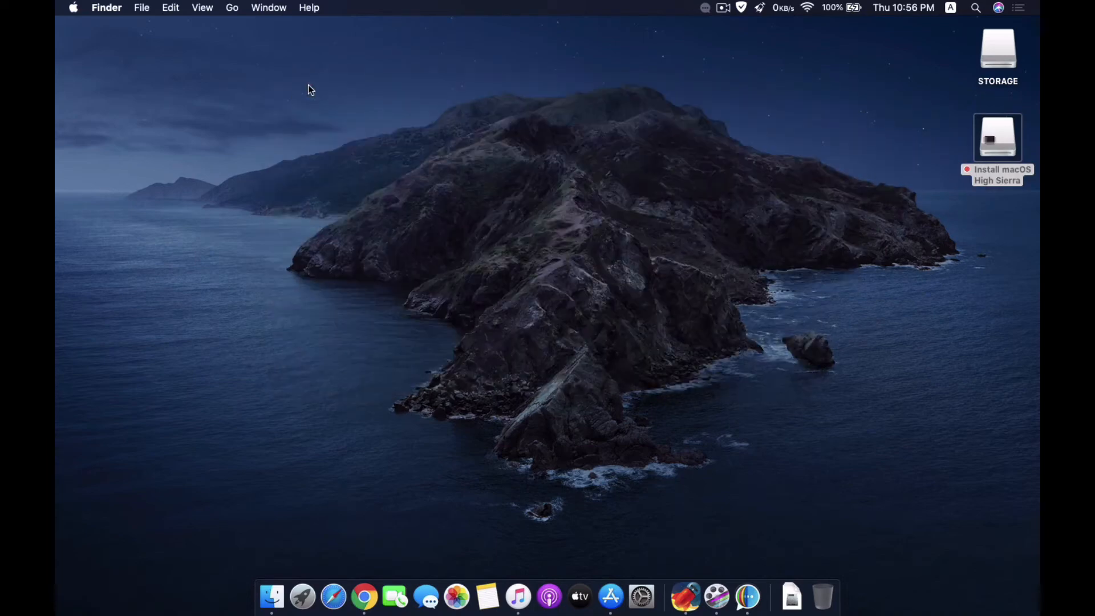
pyautogui.click(997, 137)
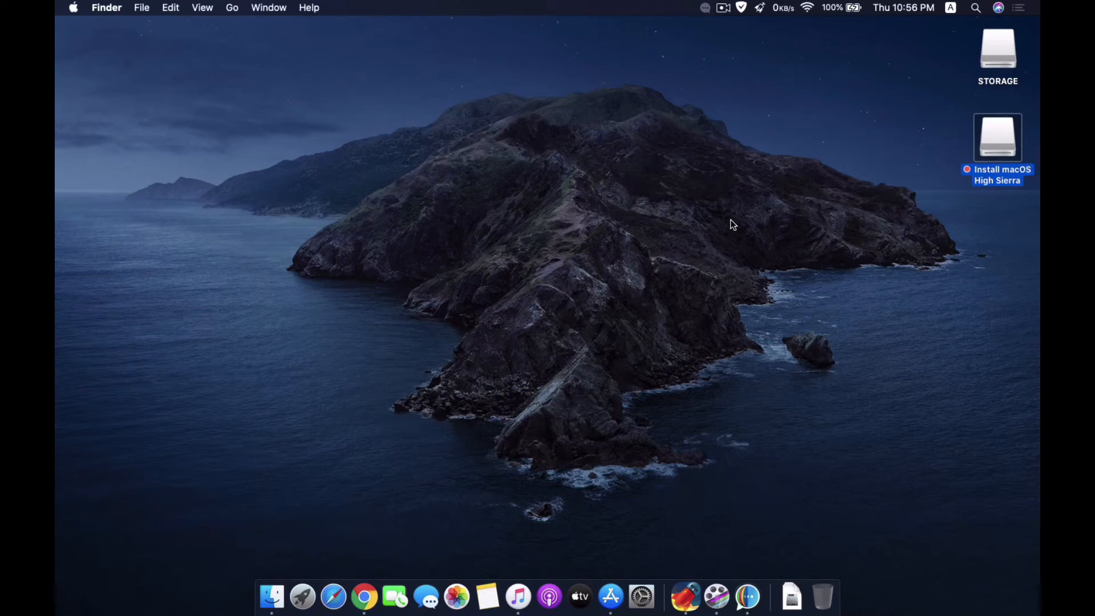
pyautogui.moveTo(804, 171)
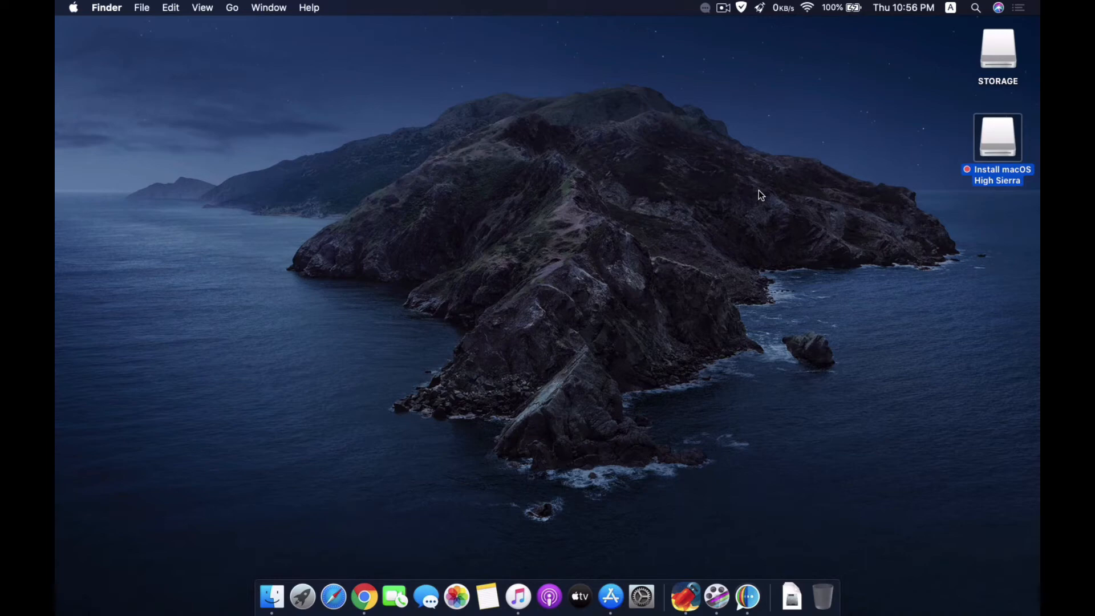
pyautogui.click(975, 8)
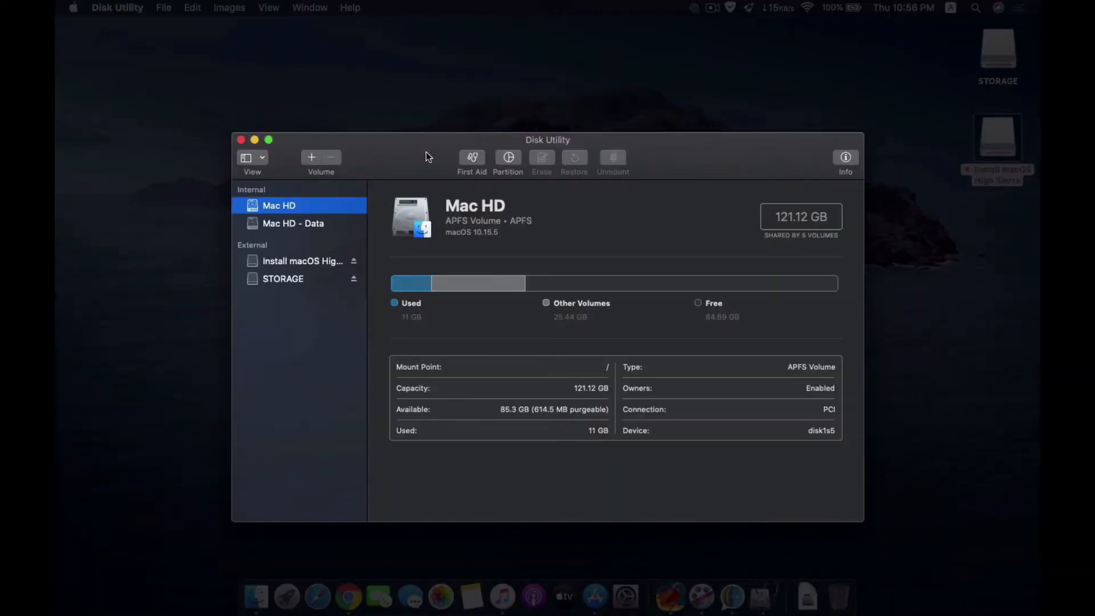
pyautogui.moveTo(286, 271)
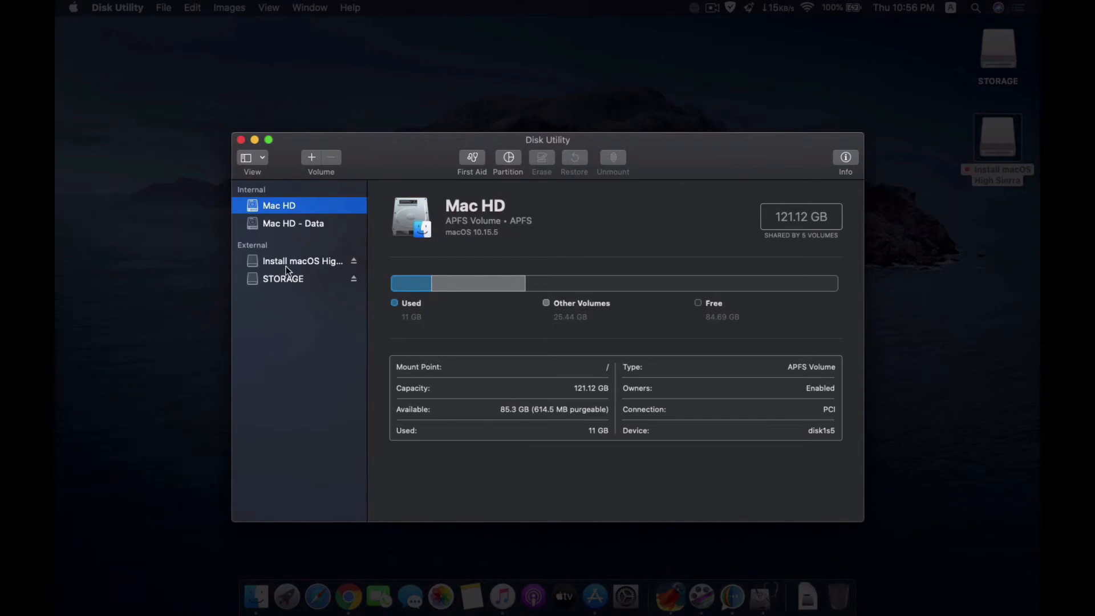
# Select the Install macOS High Sierra volume under External in the sidebar
pyautogui.click(302, 261)
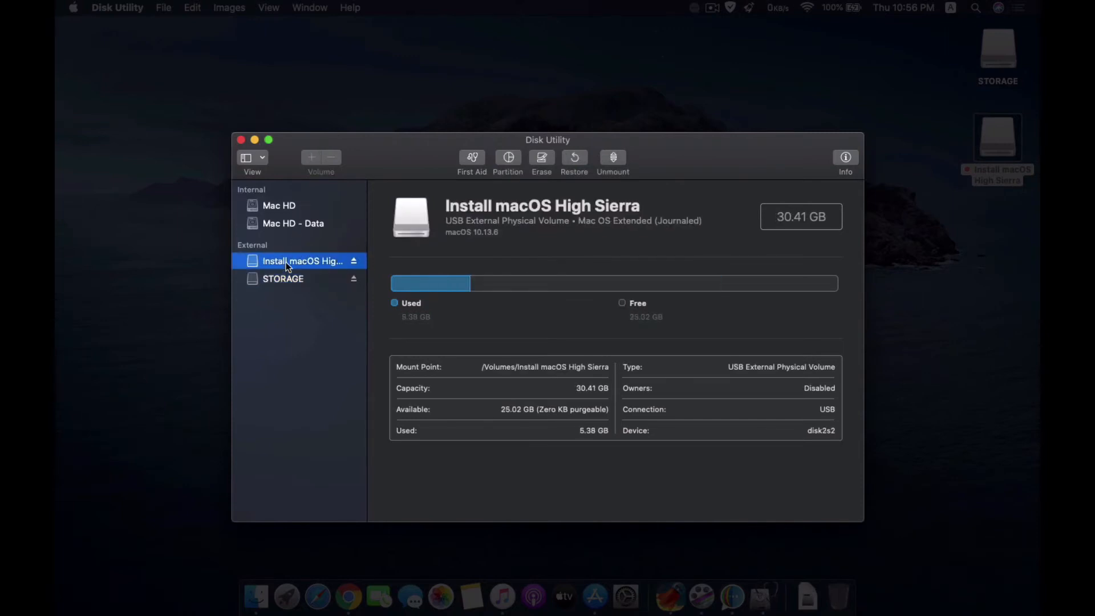
pyautogui.doubleClick(301, 261)
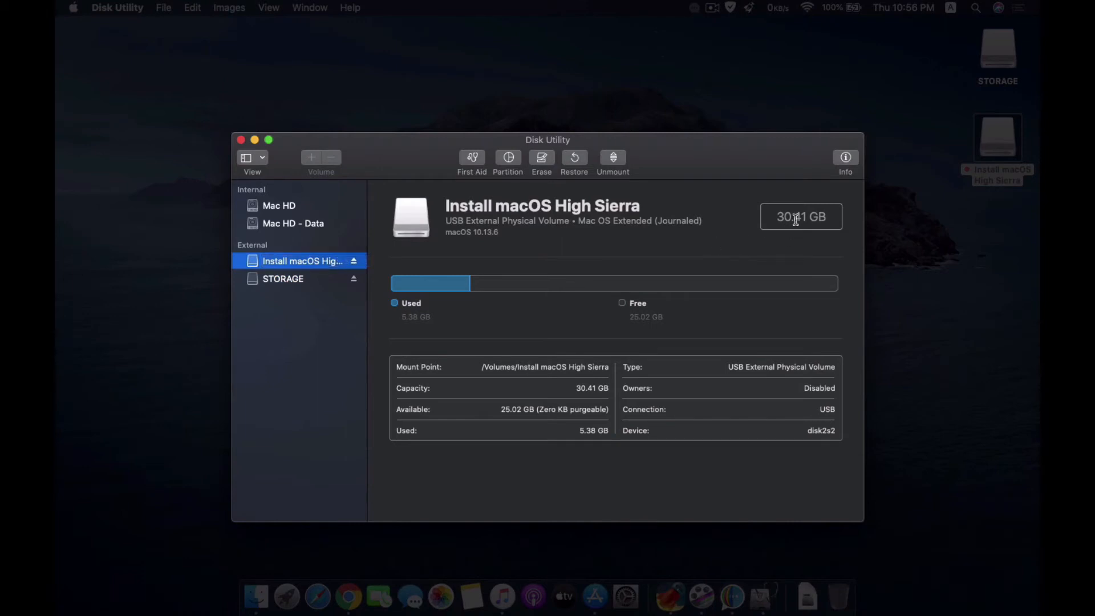
pyautogui.moveTo(661, 264)
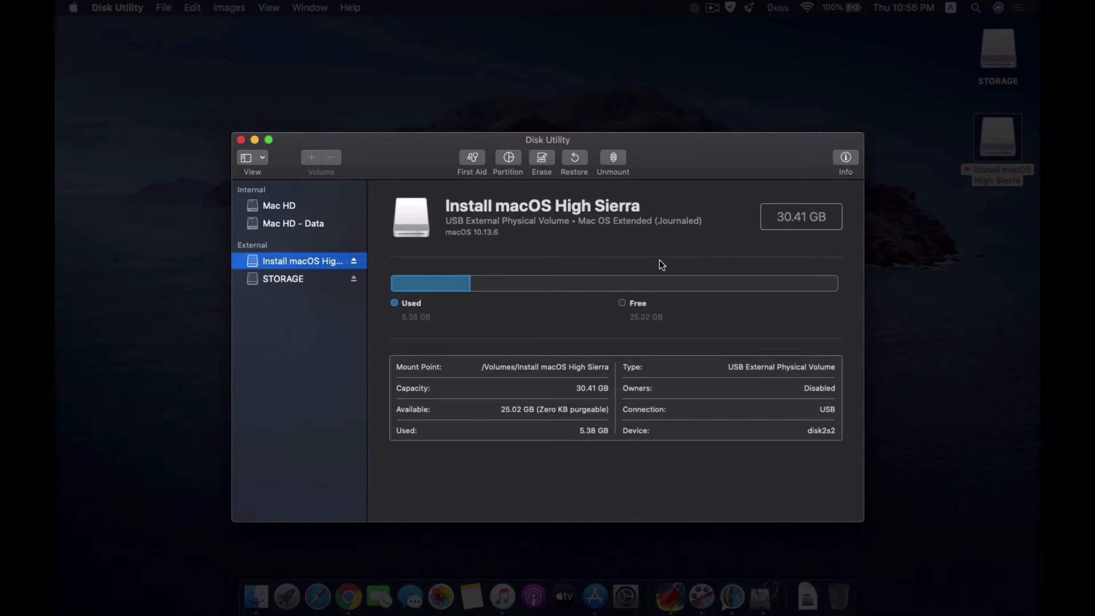
pyautogui.moveTo(767, 240)
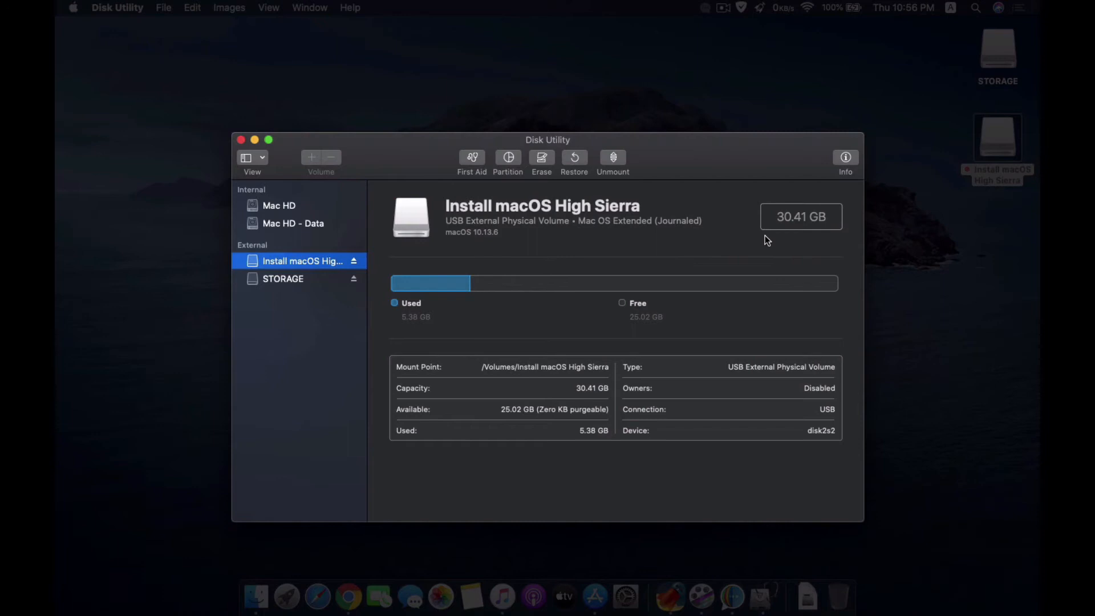
pyautogui.moveTo(575, 234)
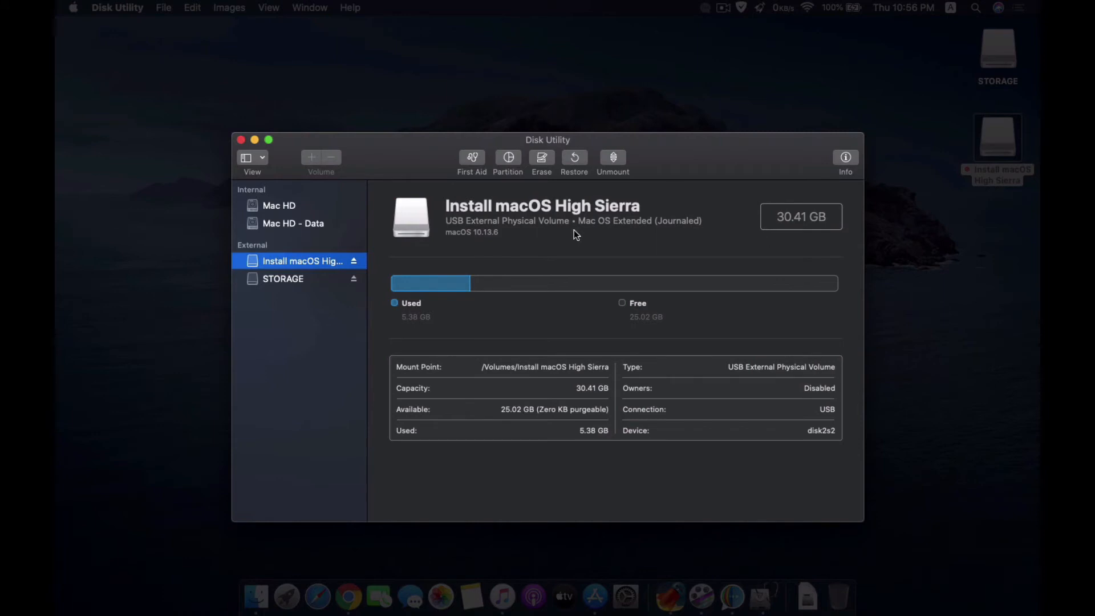
pyautogui.moveTo(576, 236)
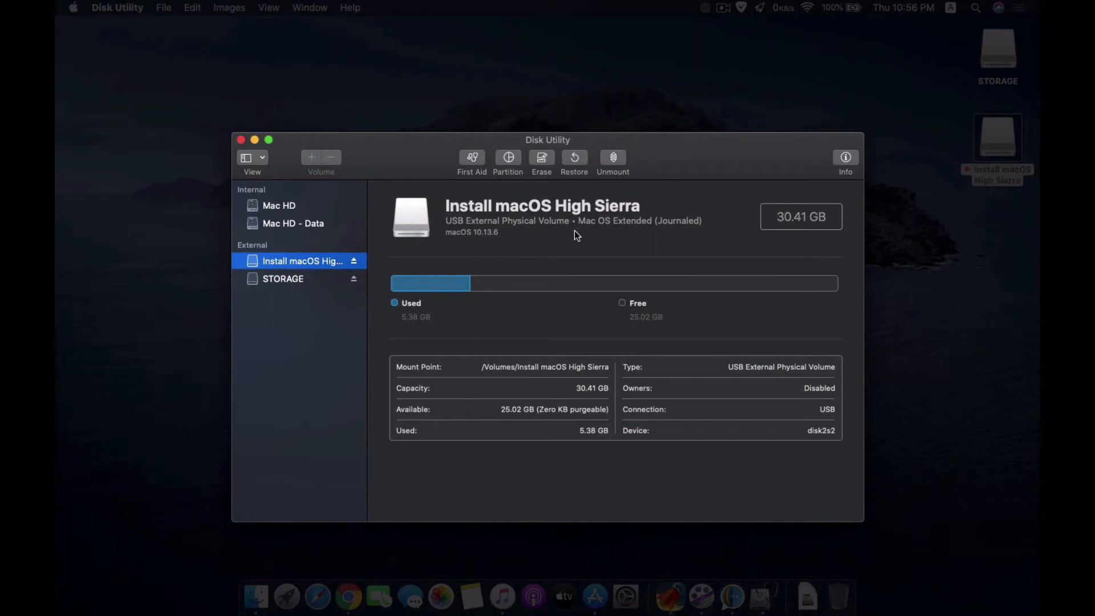
pyautogui.moveTo(573, 237)
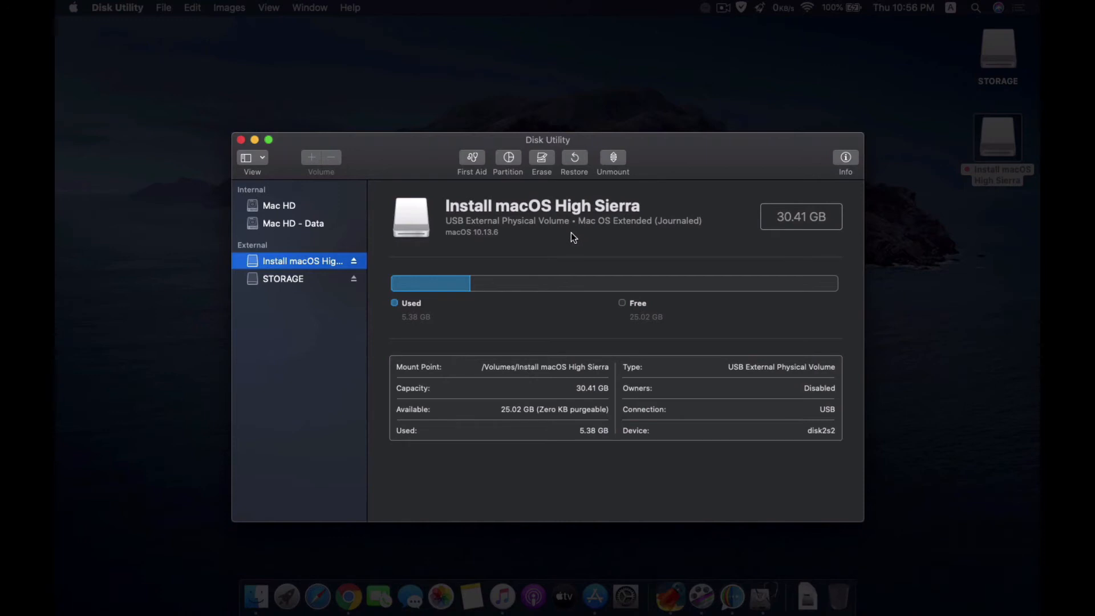
# Erase the USB drive as Mac OS Extended (Journaled) named 'mac' and dismiss the report
pyautogui.click(542, 159)
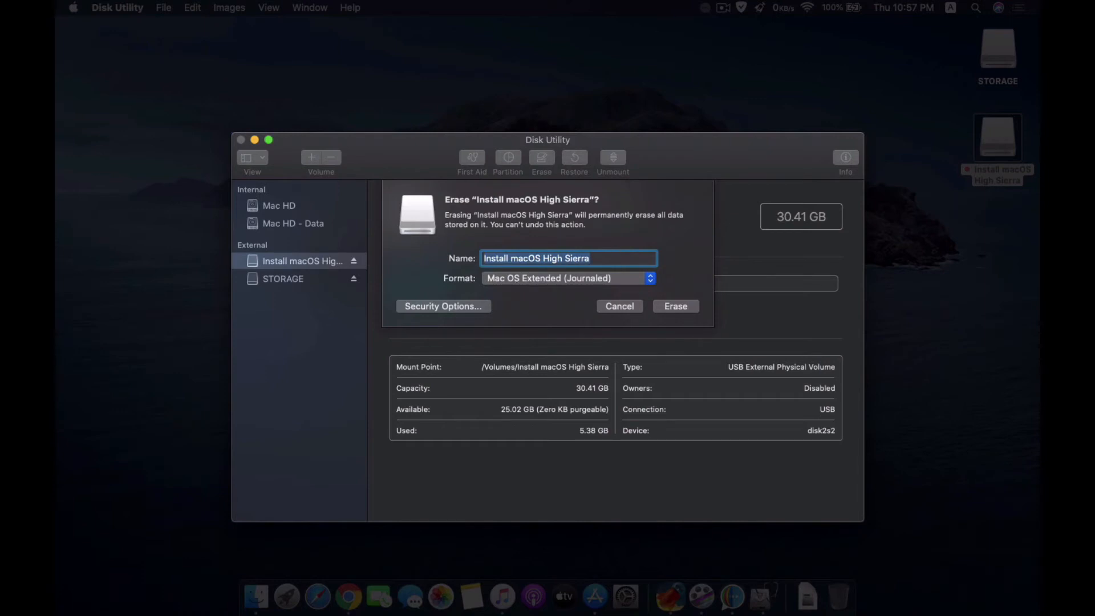
pyautogui.press('delete')
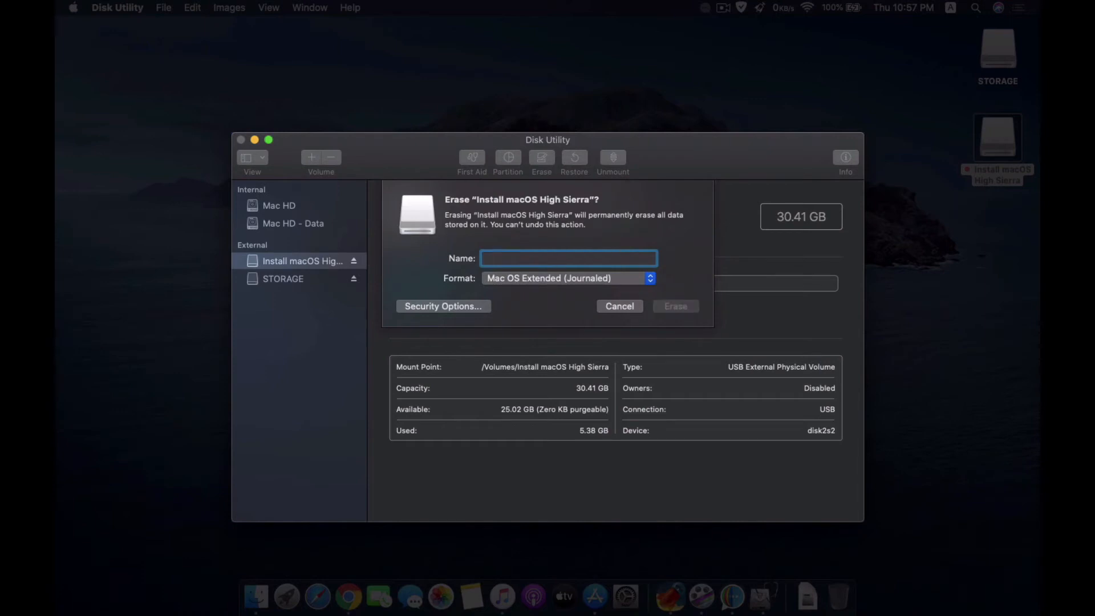
pyautogui.write('mac')
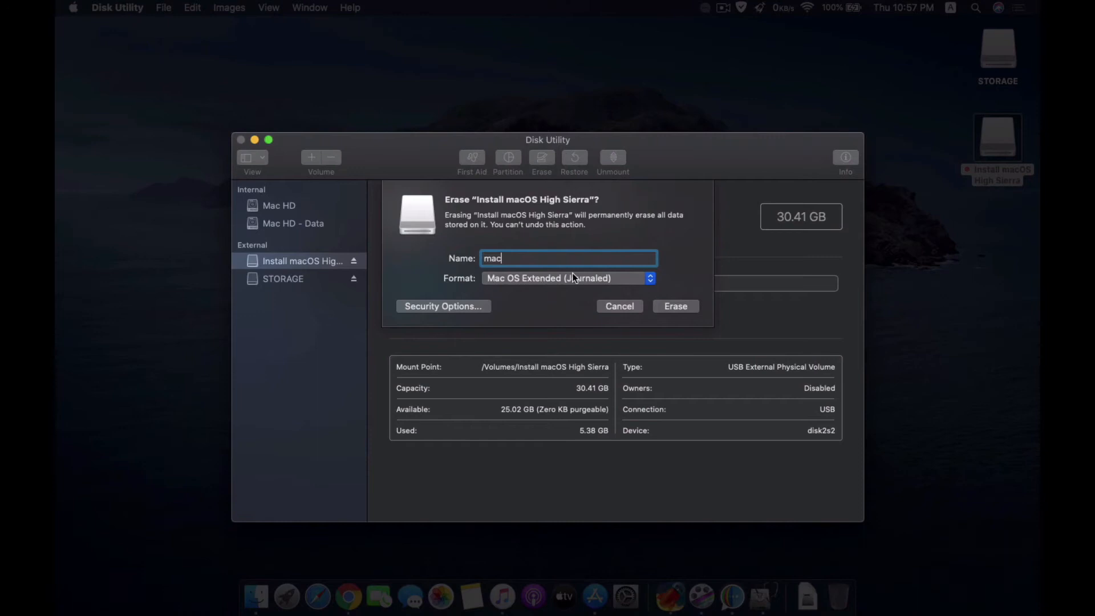
pyautogui.click(568, 278)
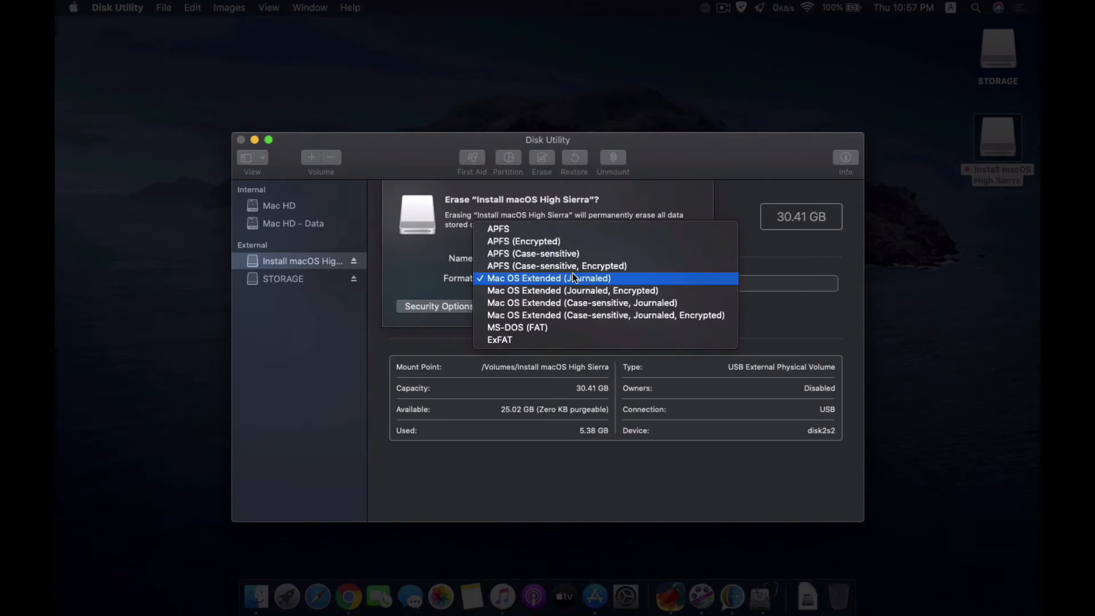
pyautogui.click(547, 278)
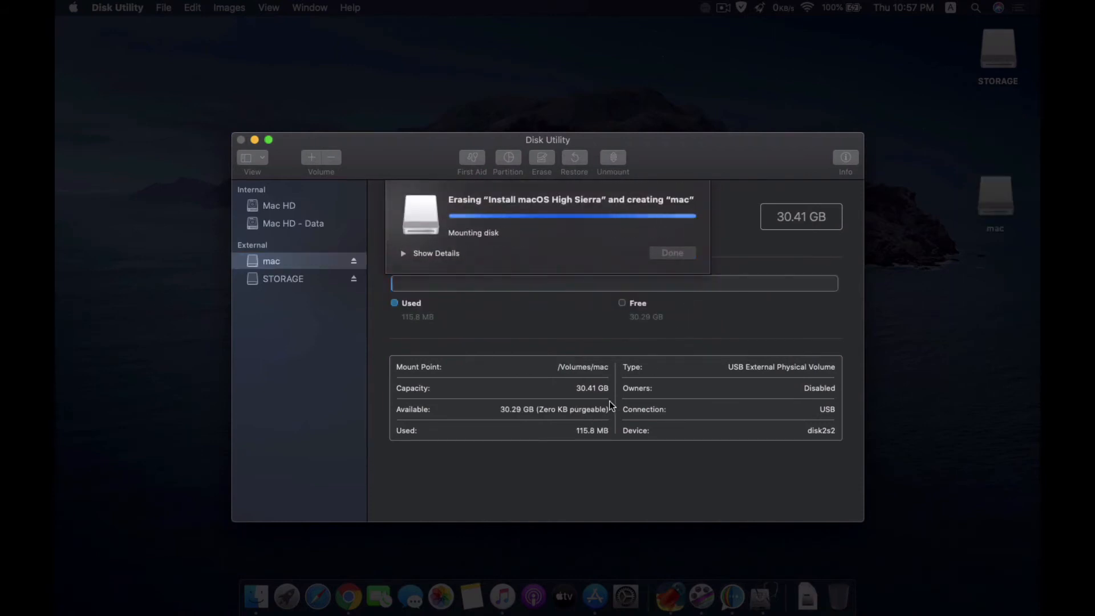
pyautogui.click(671, 253)
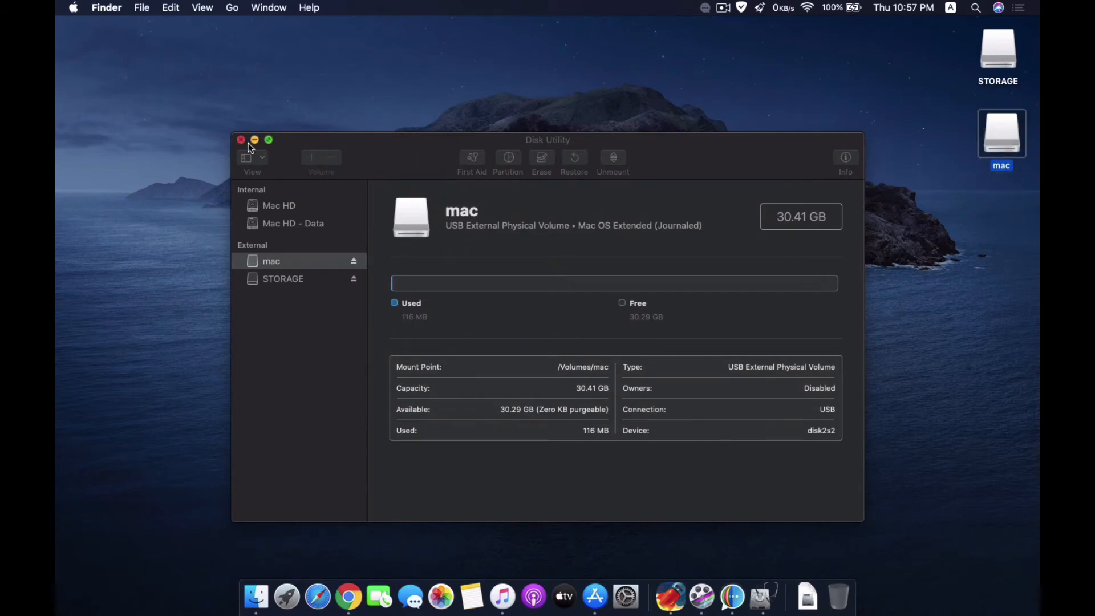
# Quit Disk Utility, launch terminal.app via Spotlight, and start a command with 'sudo'
pyautogui.click(241, 140)
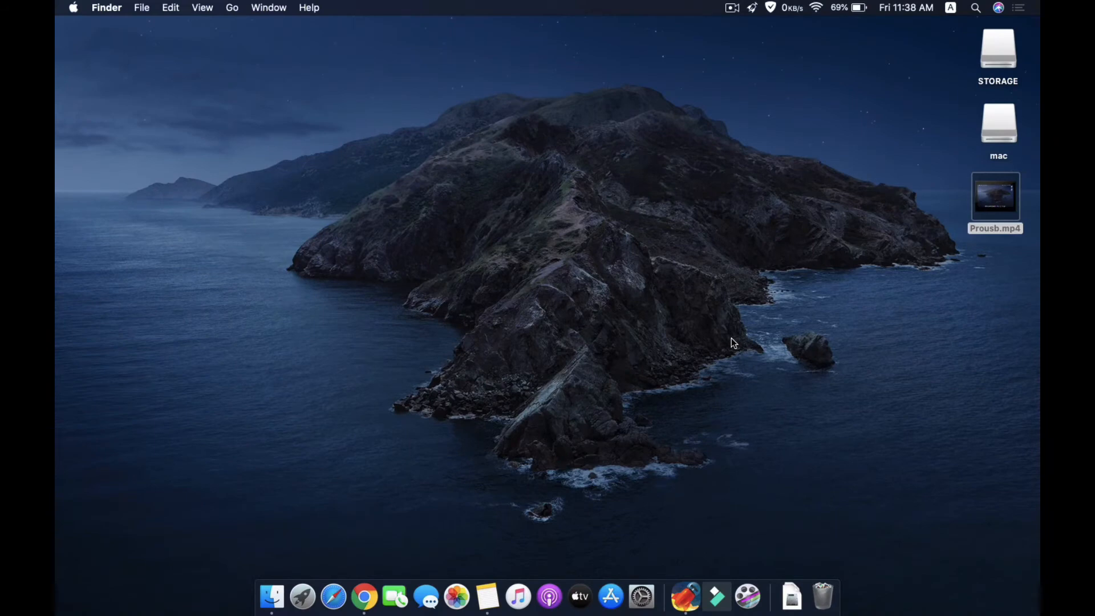
pyautogui.press('cmd+space')
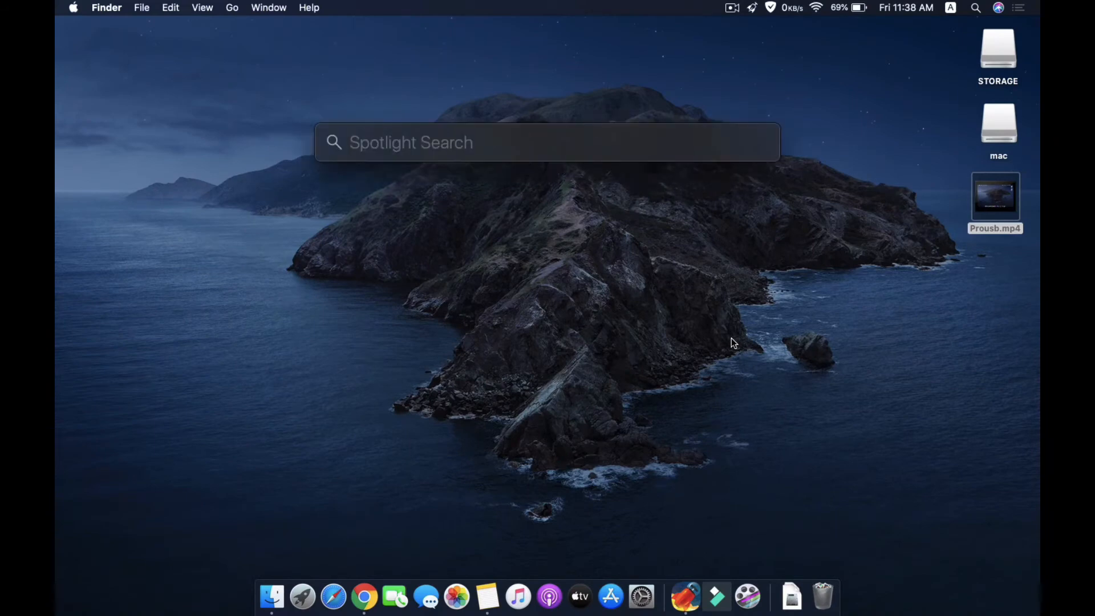
pyautogui.write('terminal.app')
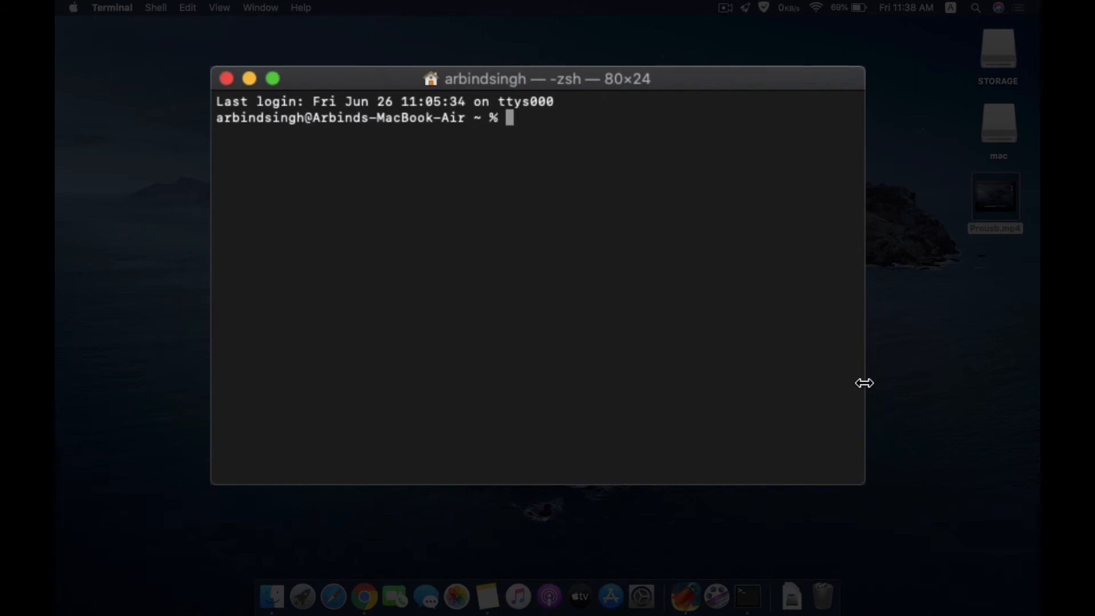
pyautogui.write('sudo')
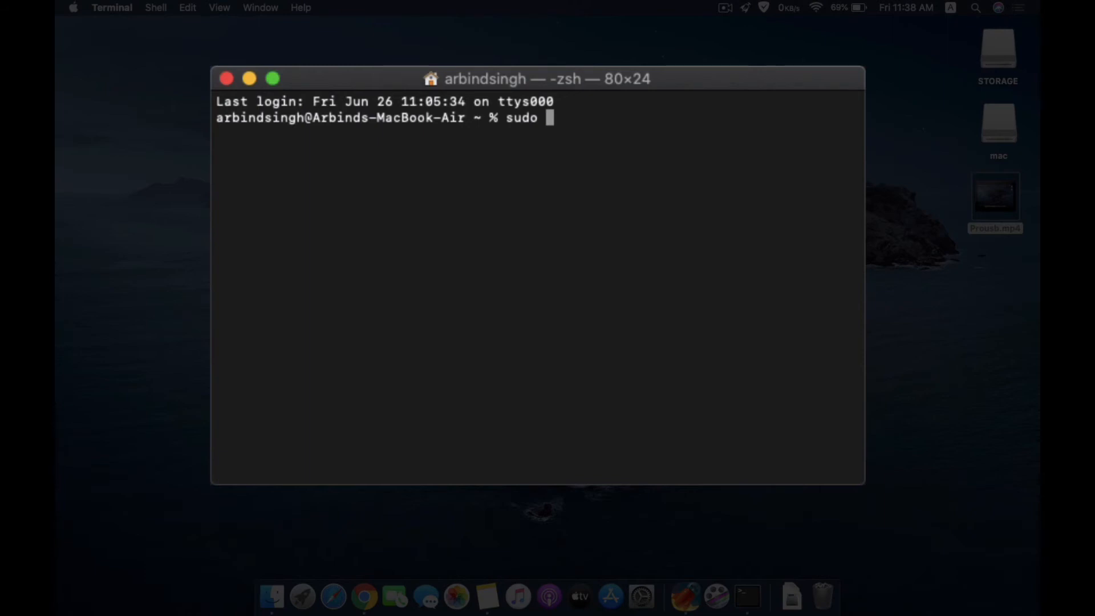
pyautogui.moveTo(271, 594)
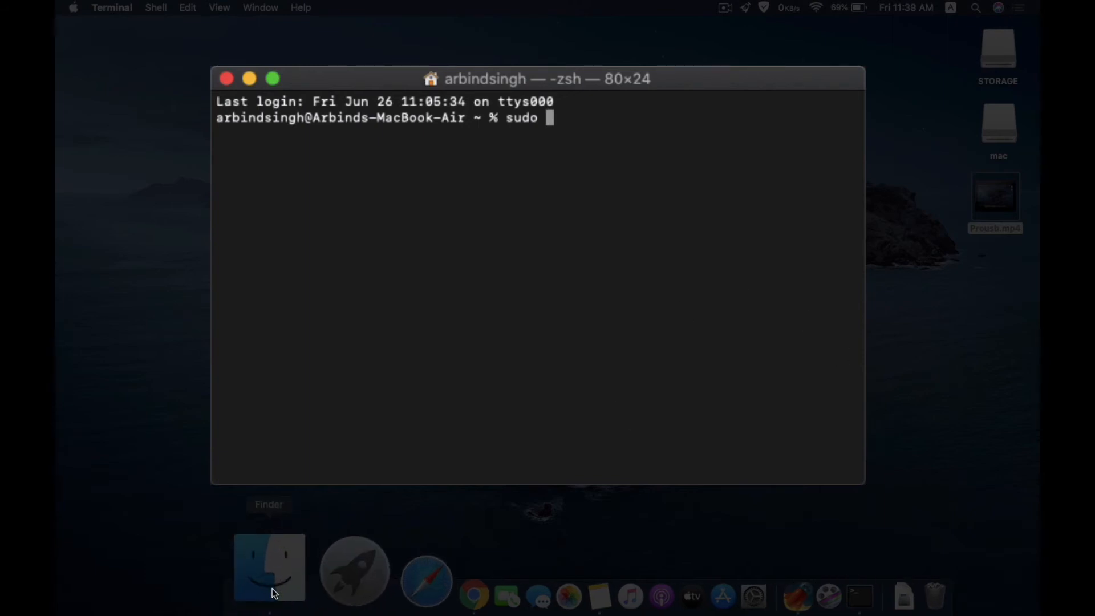
# Browse into Install macOS High Sierra.app's package contents to Contents/Resources in Finder
pyautogui.click(269, 567)
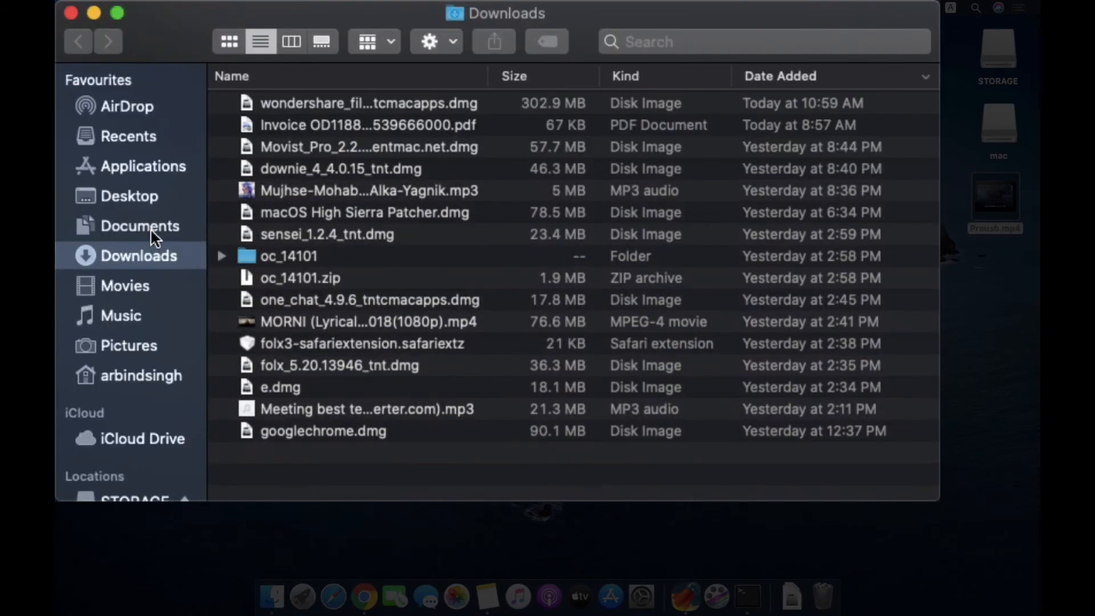
pyautogui.click(143, 166)
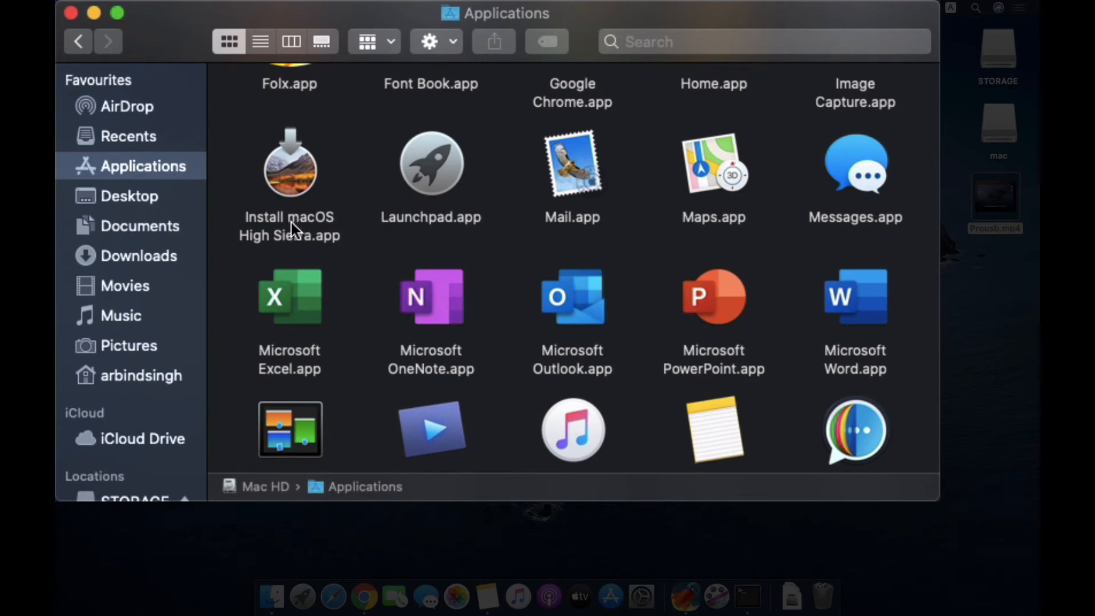
pyautogui.click(289, 164)
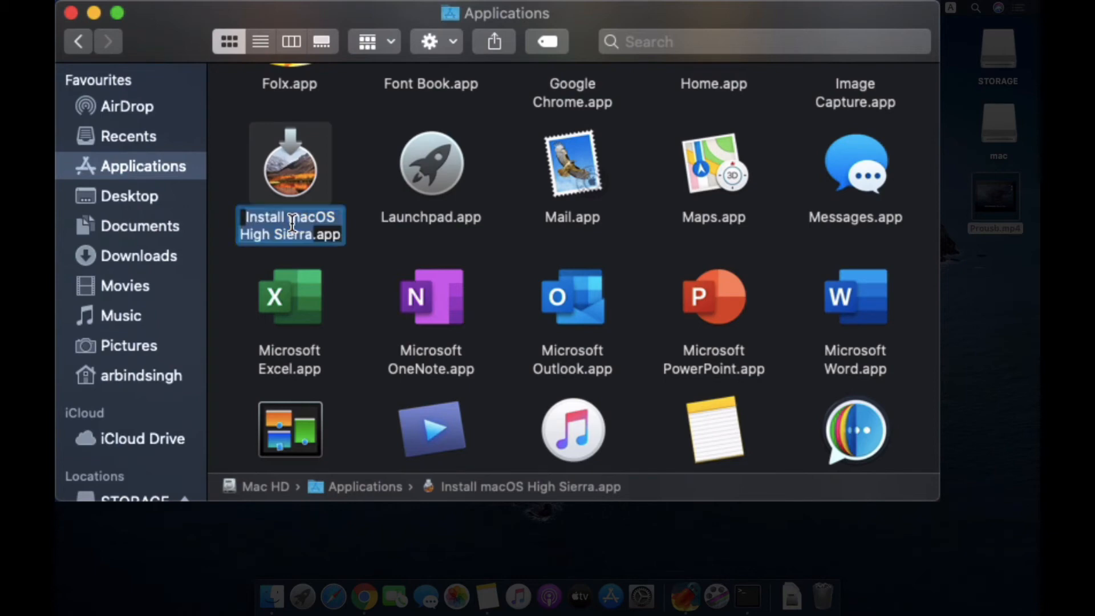
pyautogui.rightClick(290, 164)
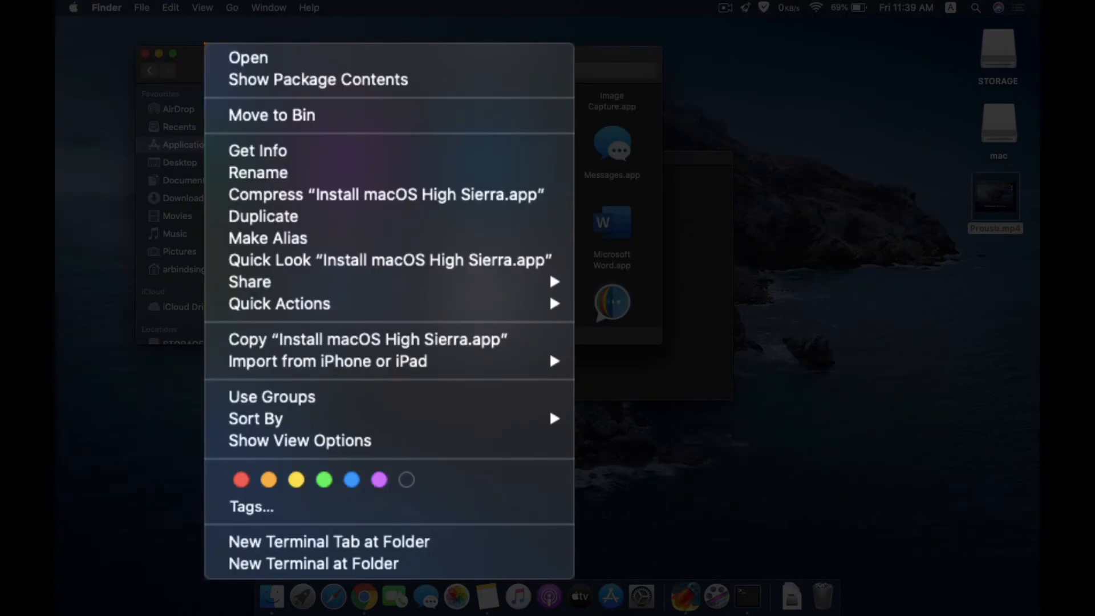
pyautogui.moveTo(318, 80)
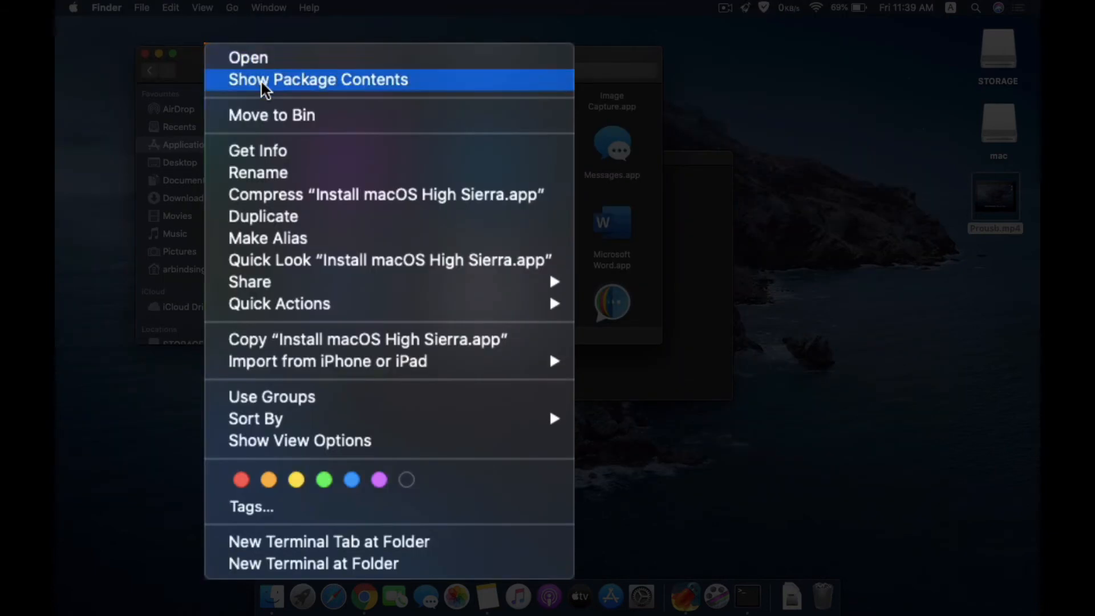
pyautogui.click(318, 78)
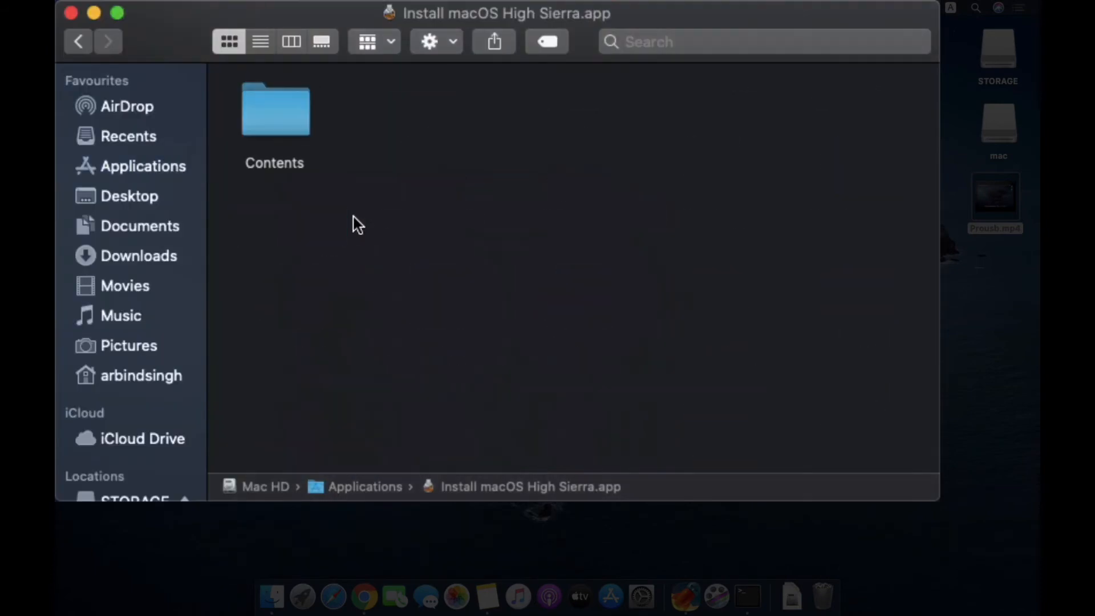
pyautogui.doubleClick(274, 109)
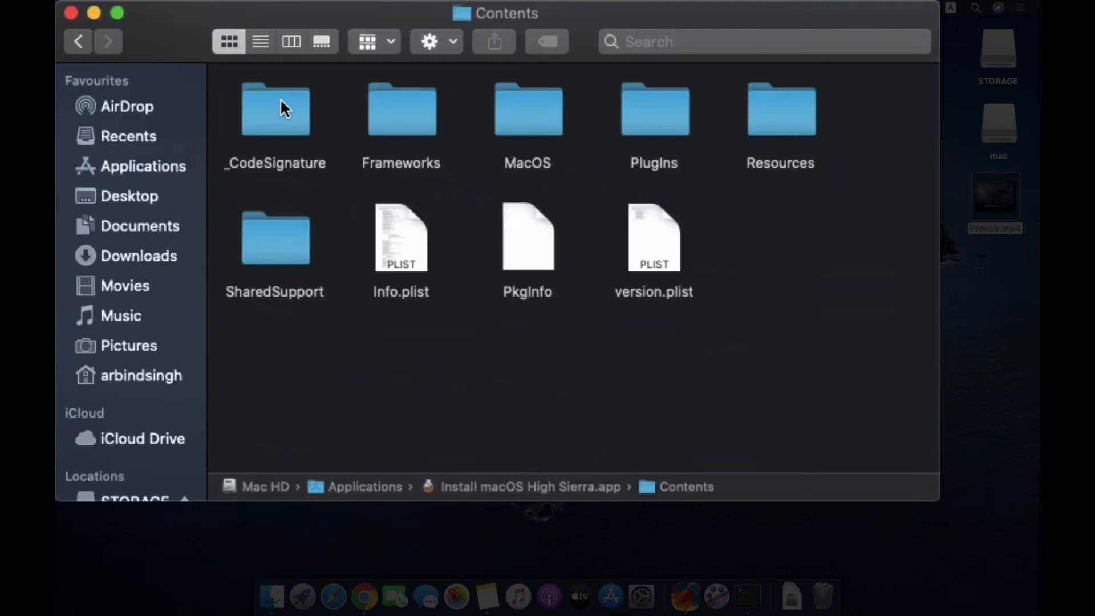
pyautogui.doubleClick(780, 109)
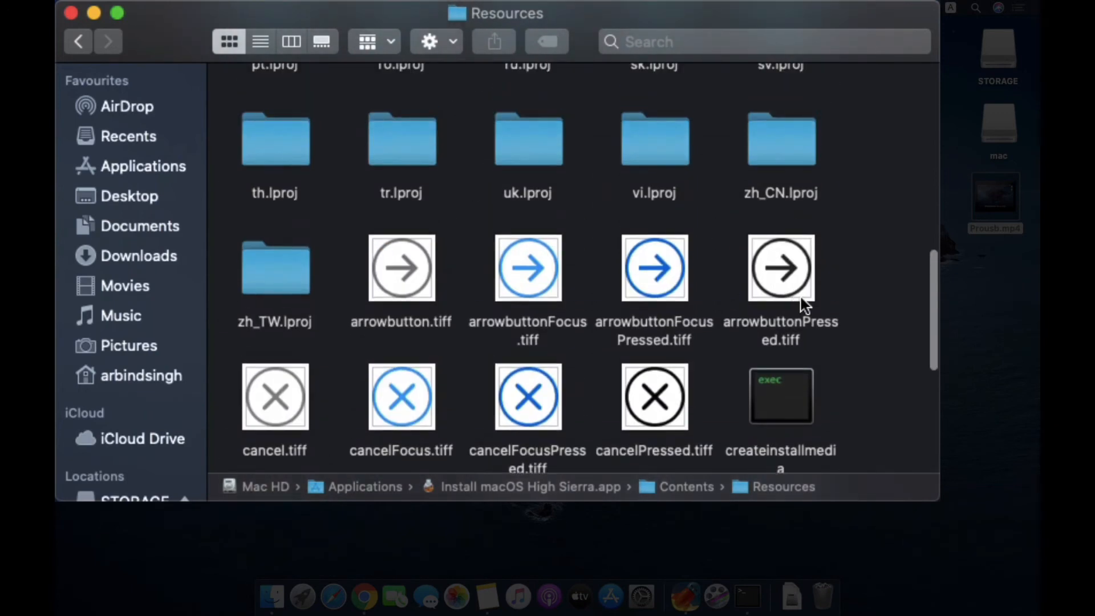
pyautogui.scroll(-3)
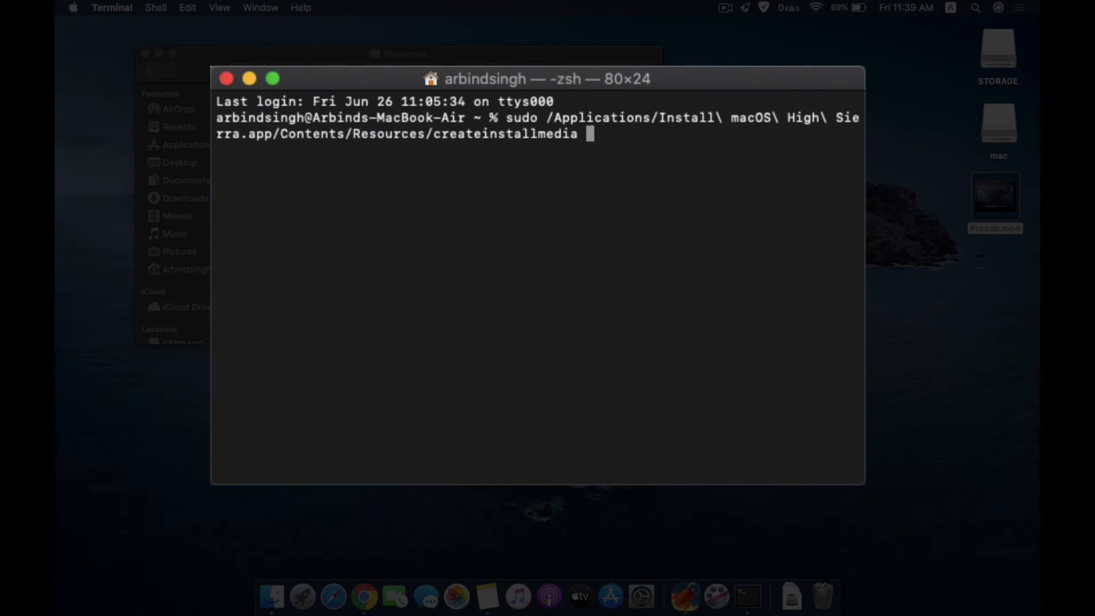
# Append '--volume /Volumes/mac' to the createinstallmedia command
pyautogui.write('--')
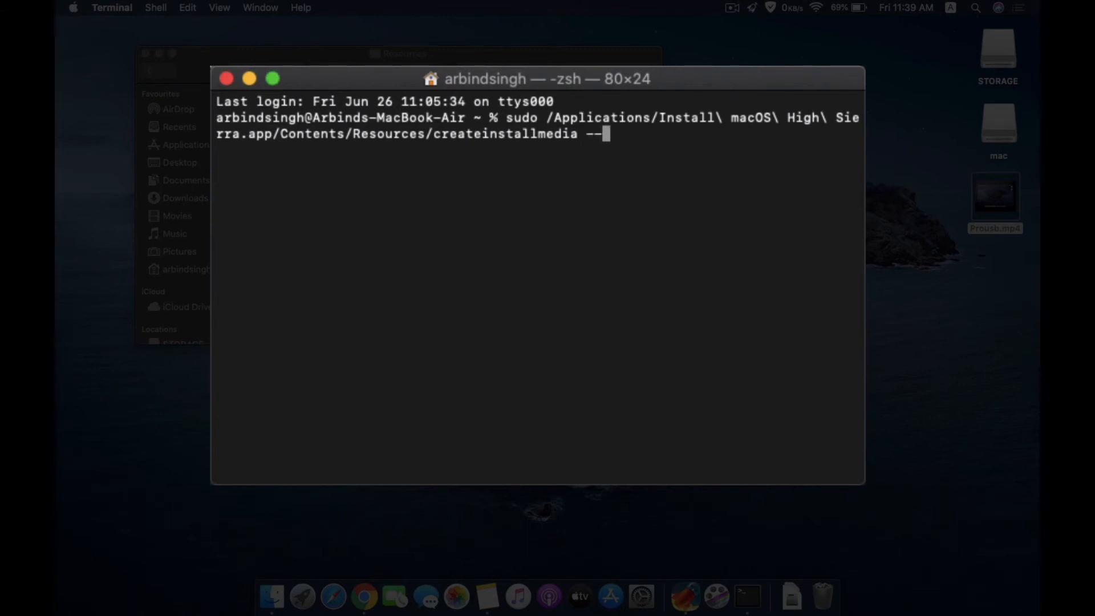
pyautogui.write('volume')
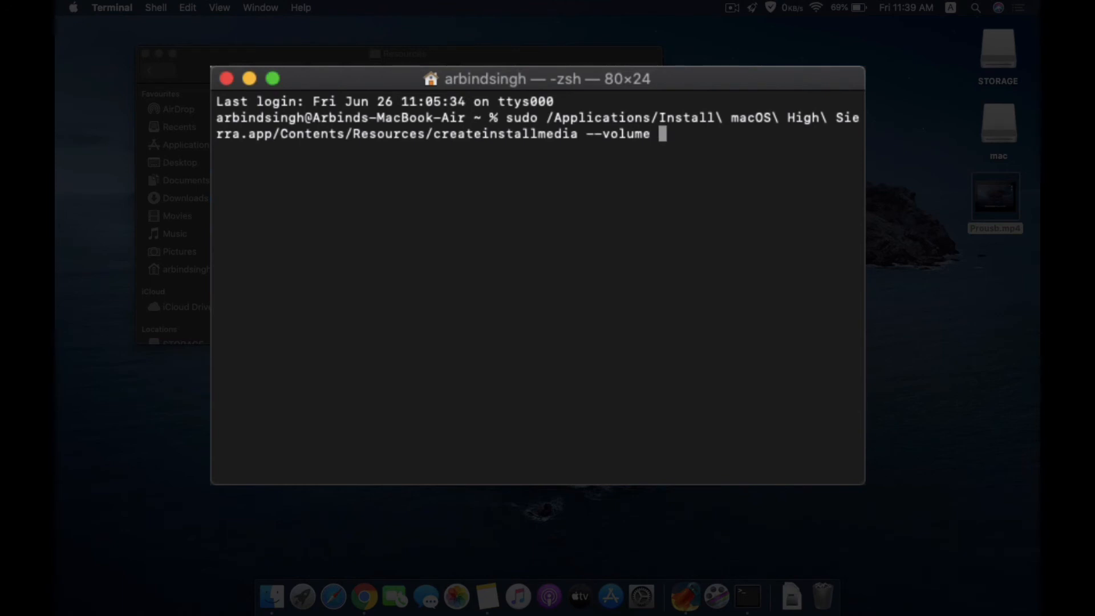
pyautogui.write('/')
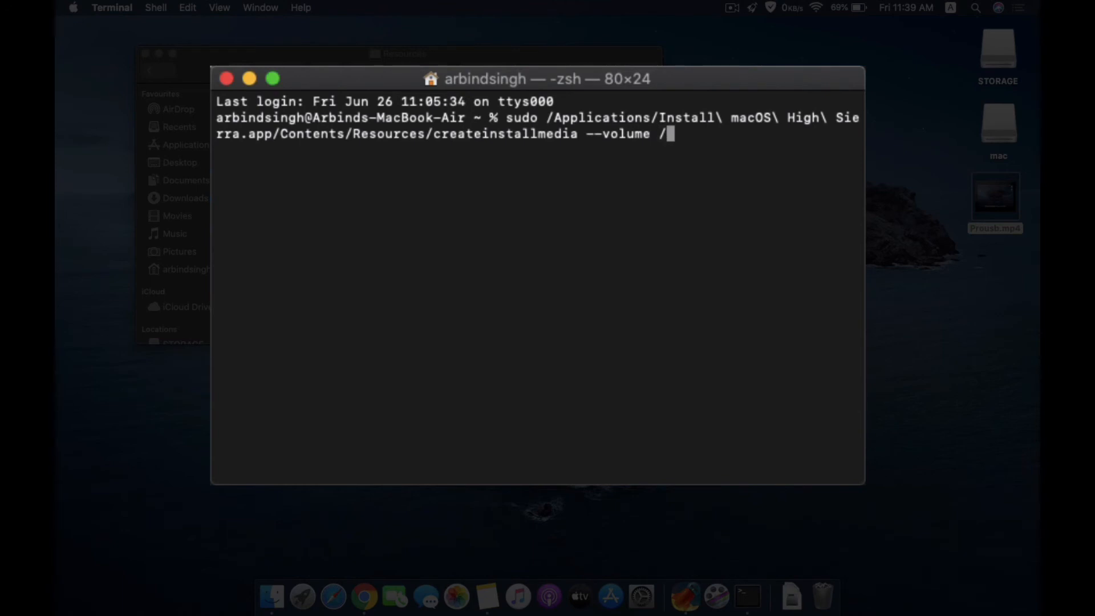
pyautogui.write('Volum')
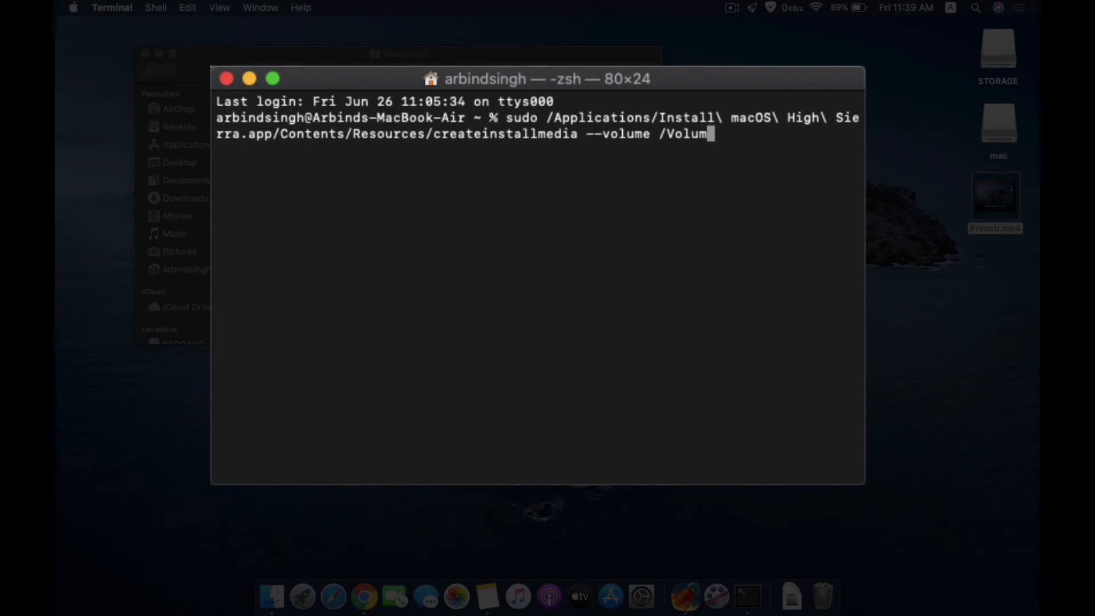
pyautogui.write('es')
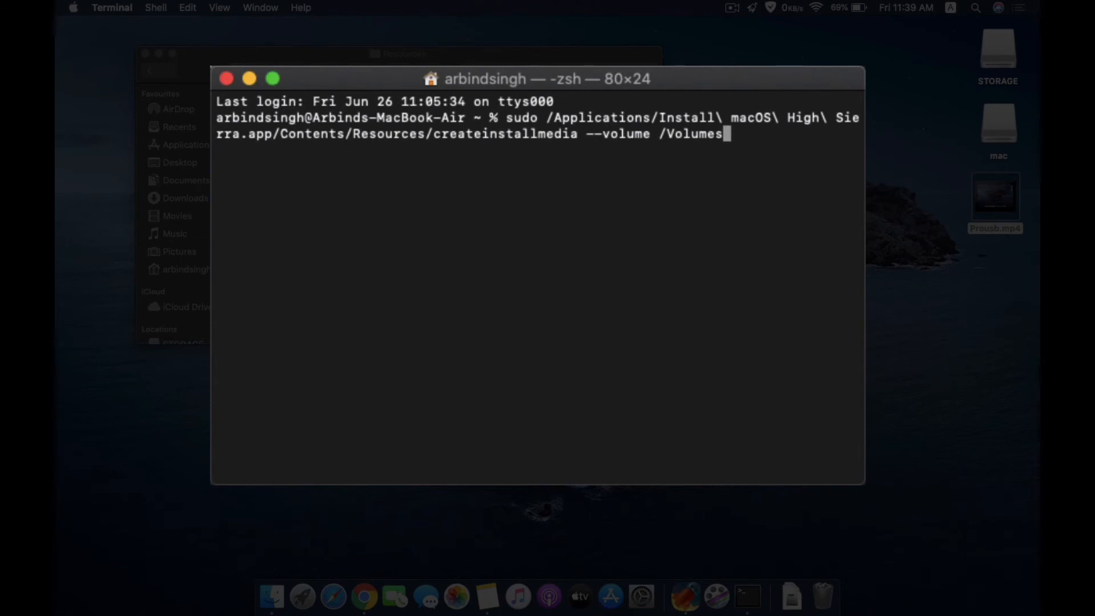
pyautogui.write('/')
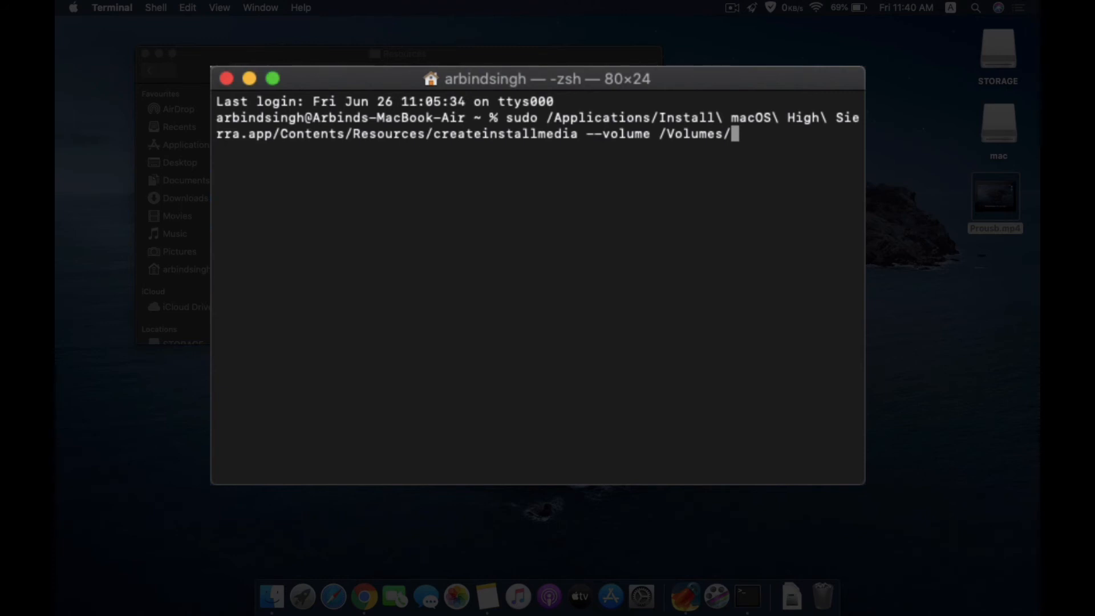
pyautogui.write('mac')
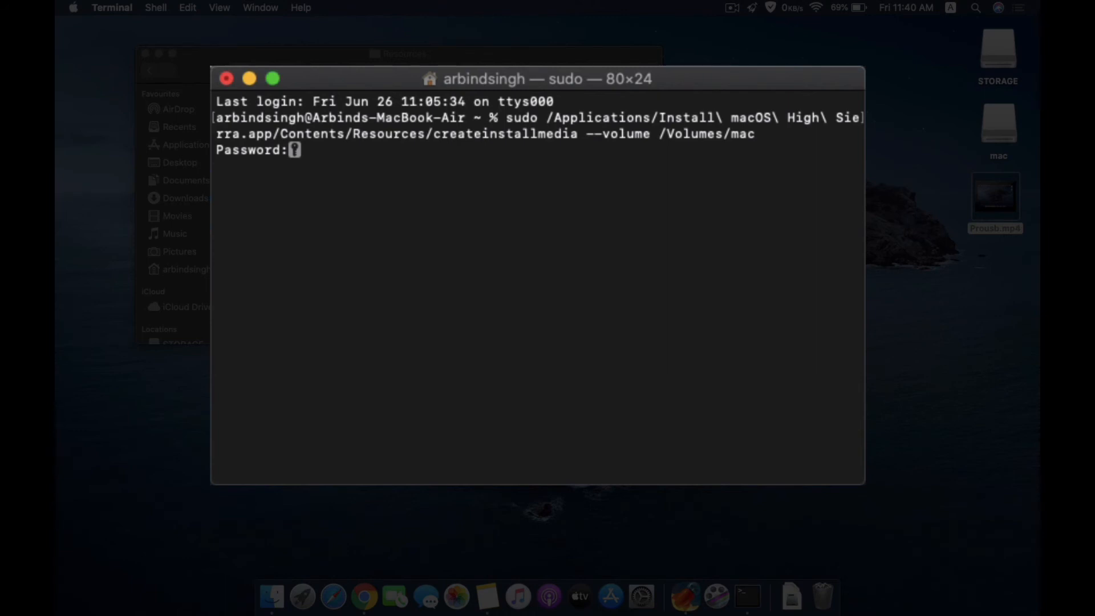
# Submit the admin password and answer 'y' to erase /Volumes/mac for createinstallmedia
pyautogui.press('Return')
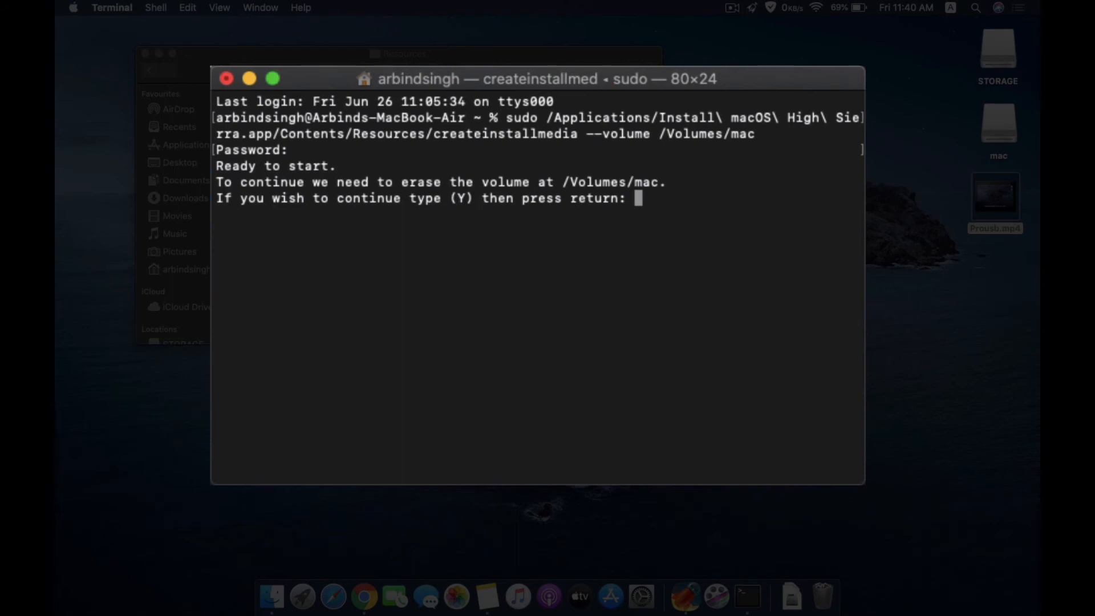
pyautogui.write('y')
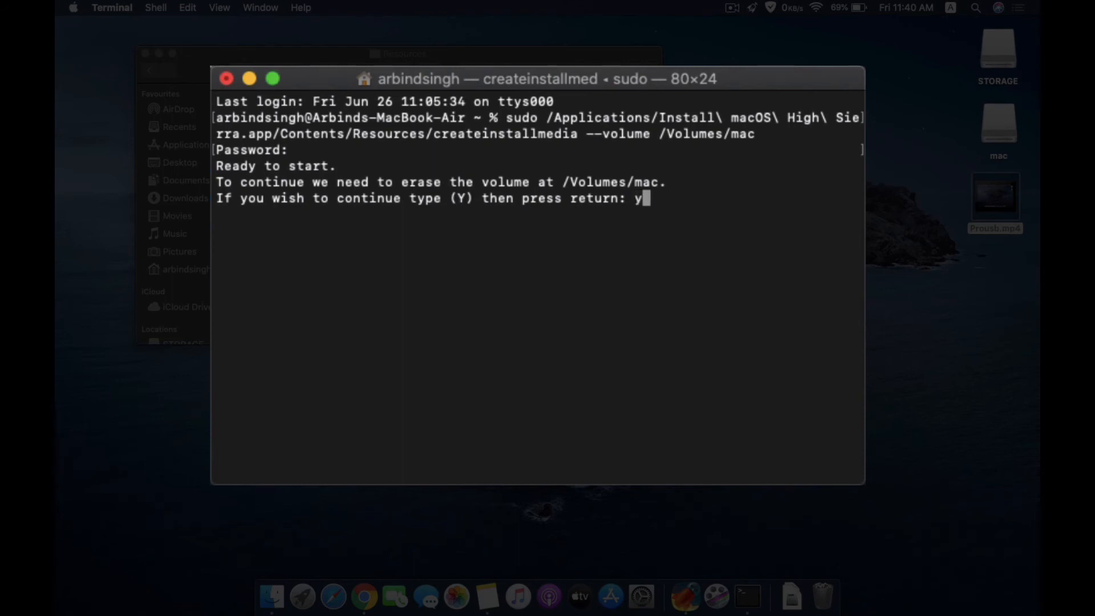
pyautogui.press('Return')
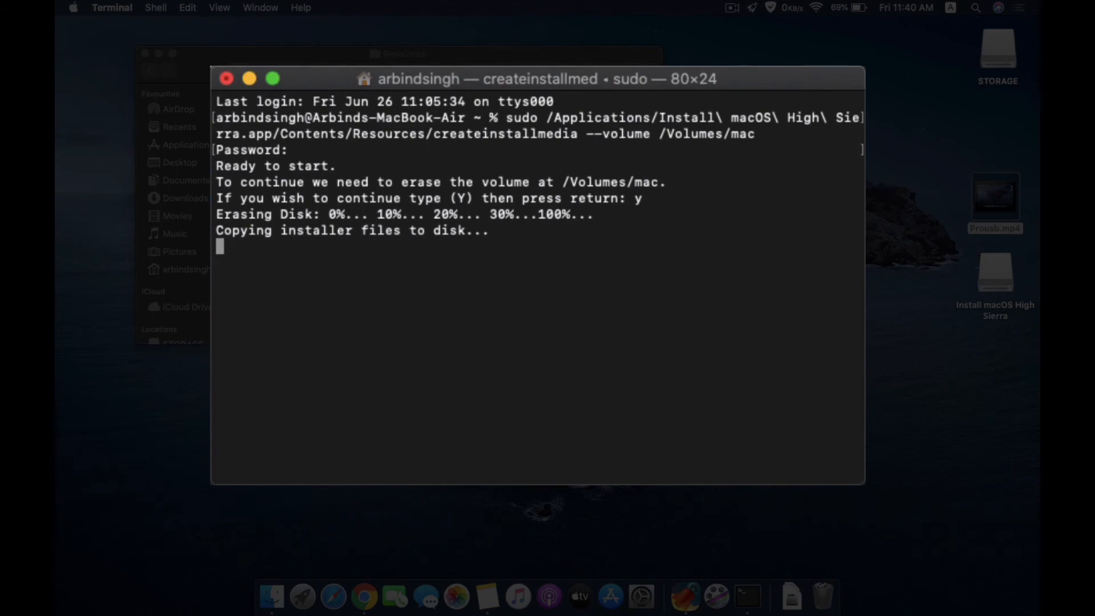
pyautogui.moveTo(146, 53)
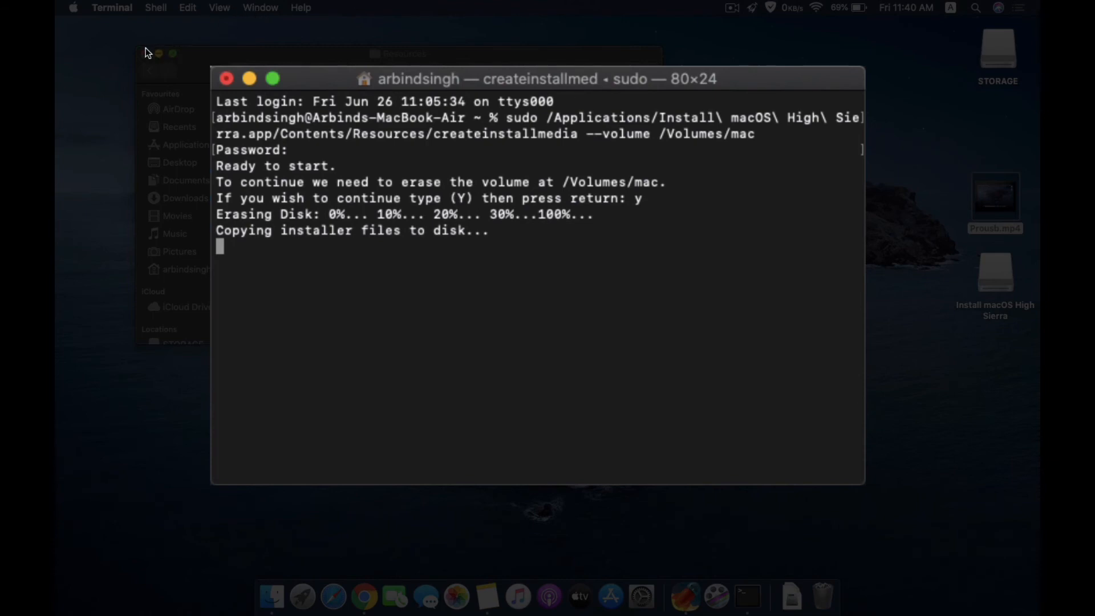